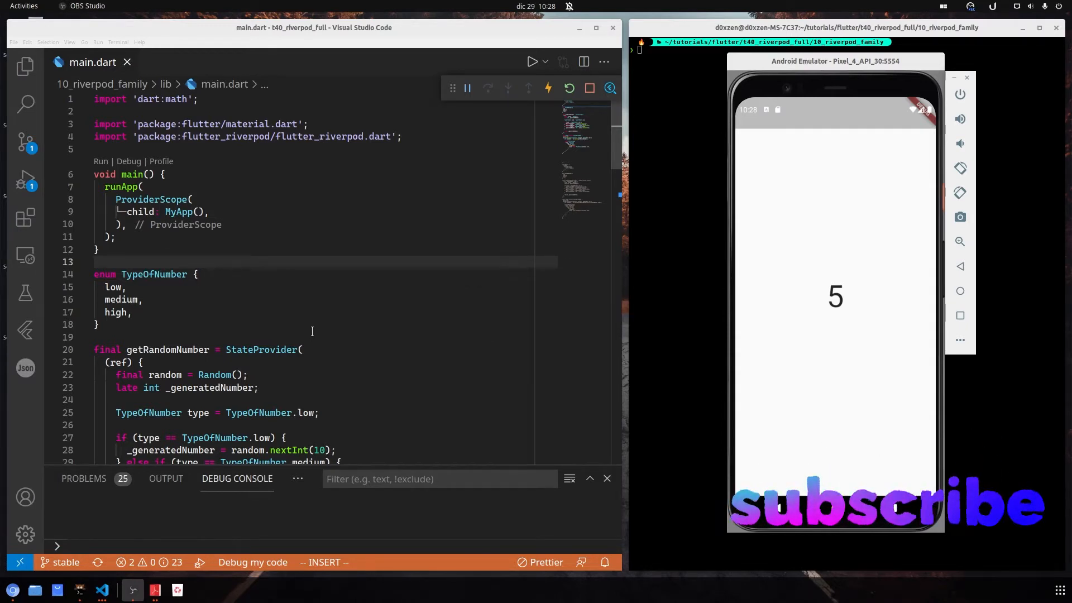
mouse_move(319, 324)
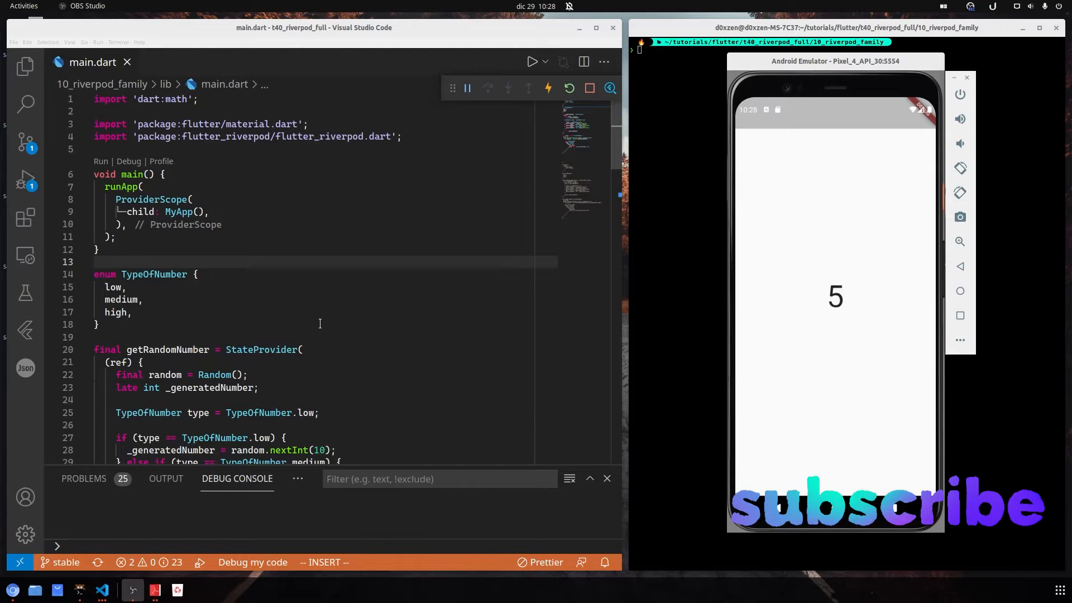
Review the code, highlighting every use of the TypeOfNumber enum
scroll(down, 3)
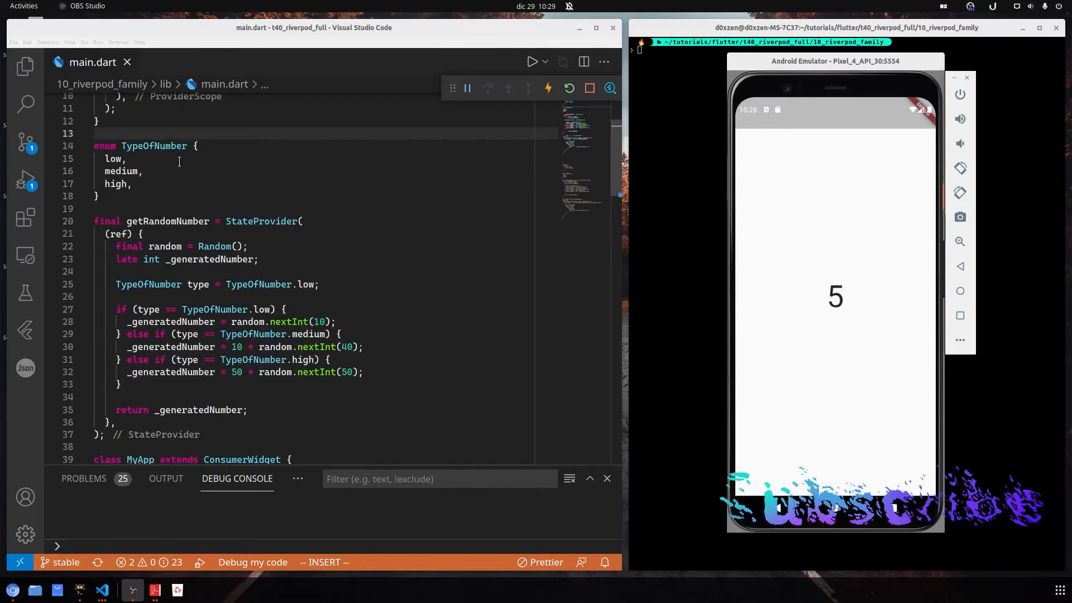
scroll(down, 3)
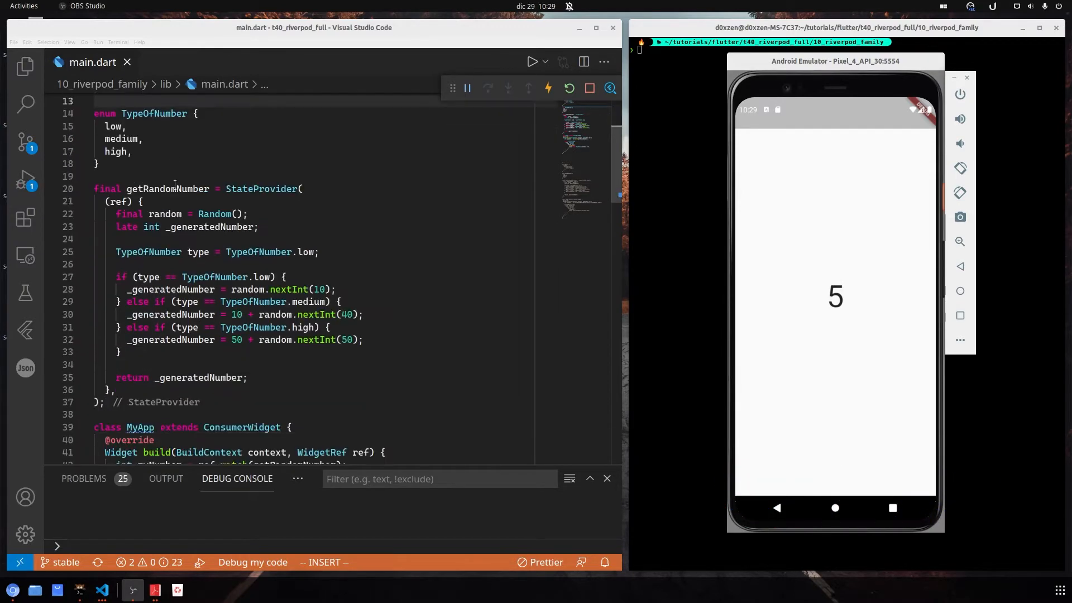
scroll(up, 3)
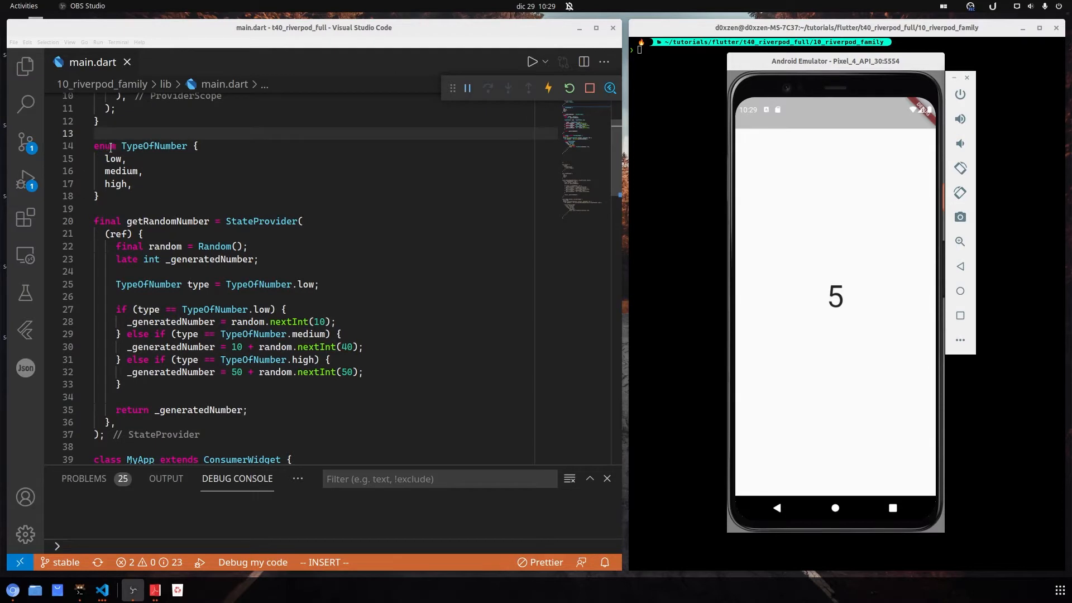
double_click(154, 146)
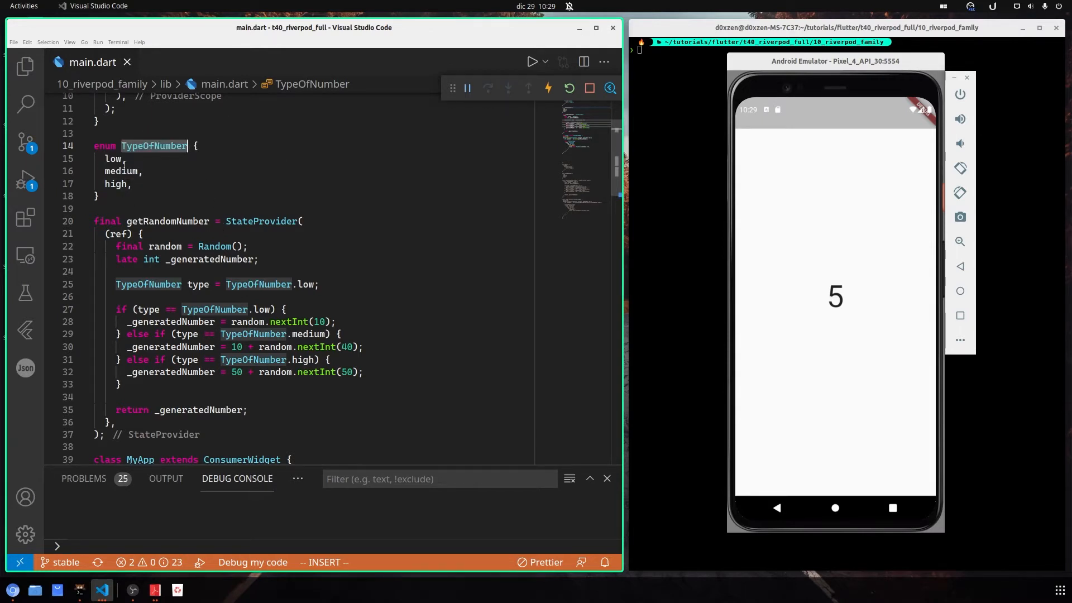
scroll(down, 3)
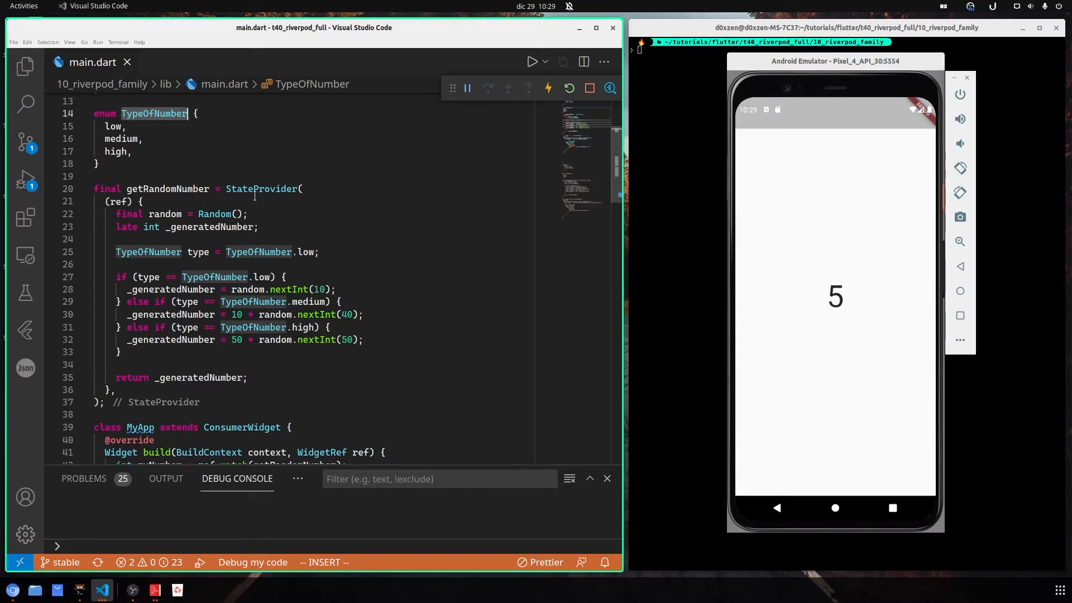
mouse_move(166, 188)
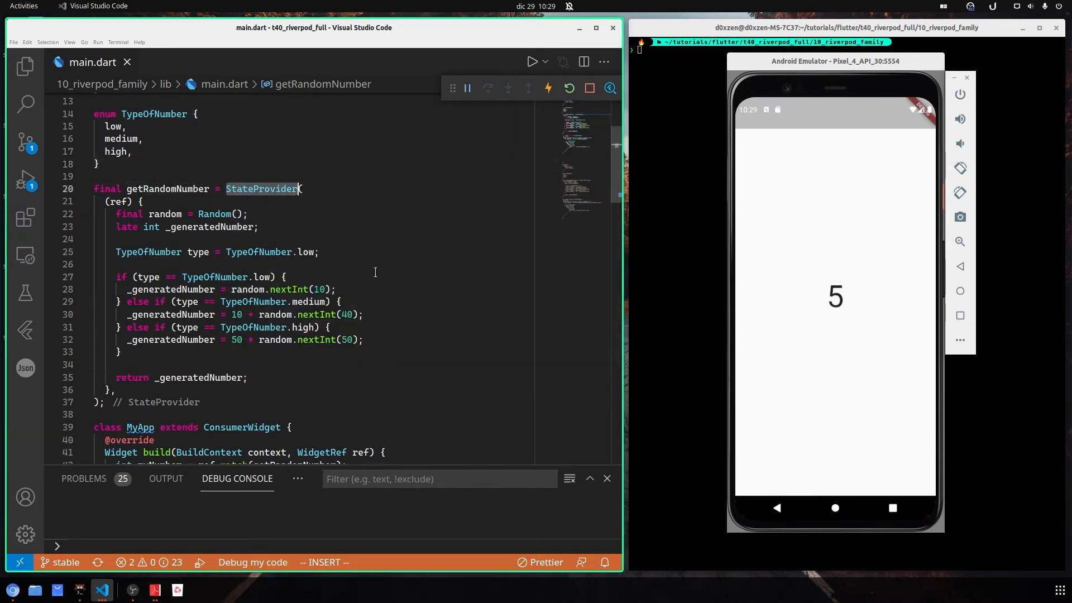
scroll(down, 3)
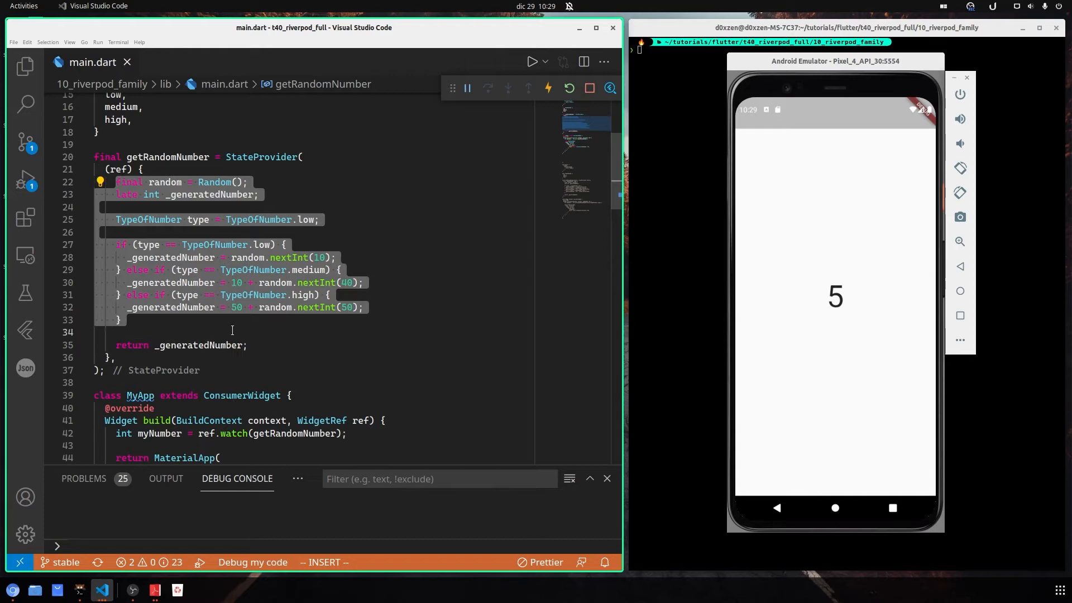
scroll(up, 3)
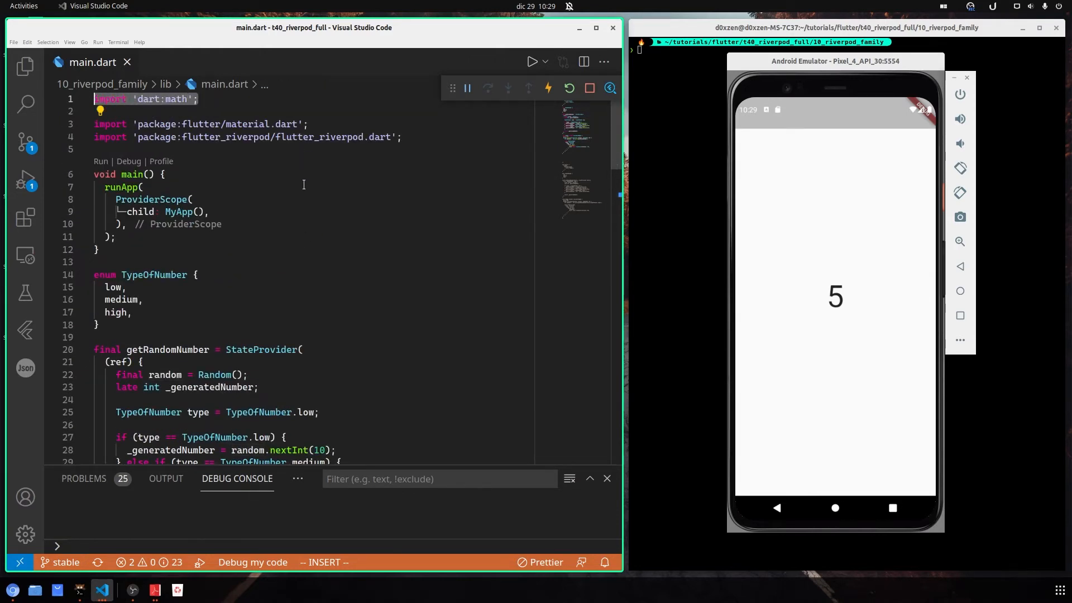
scroll(down, 3)
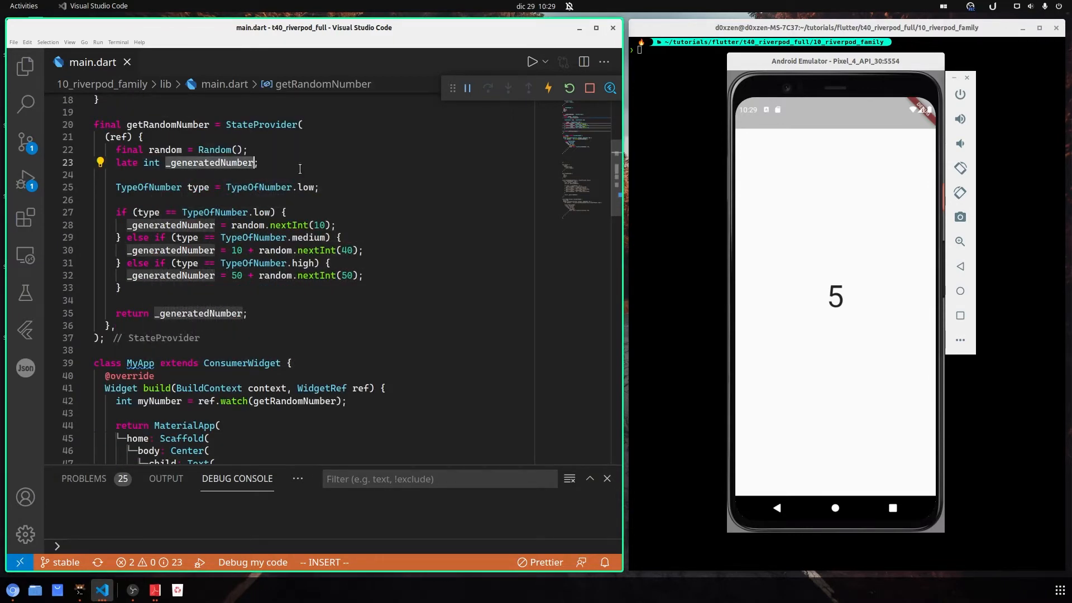
Inspect the _generatedNumber variable and its uses in the provider callback
double_click(126, 162)
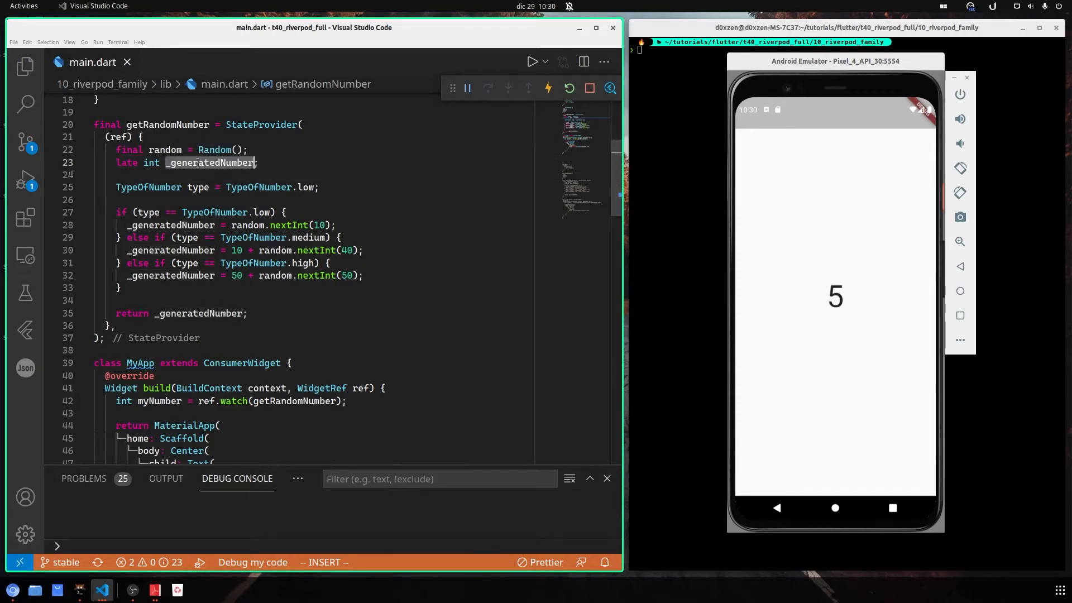
click(171, 225)
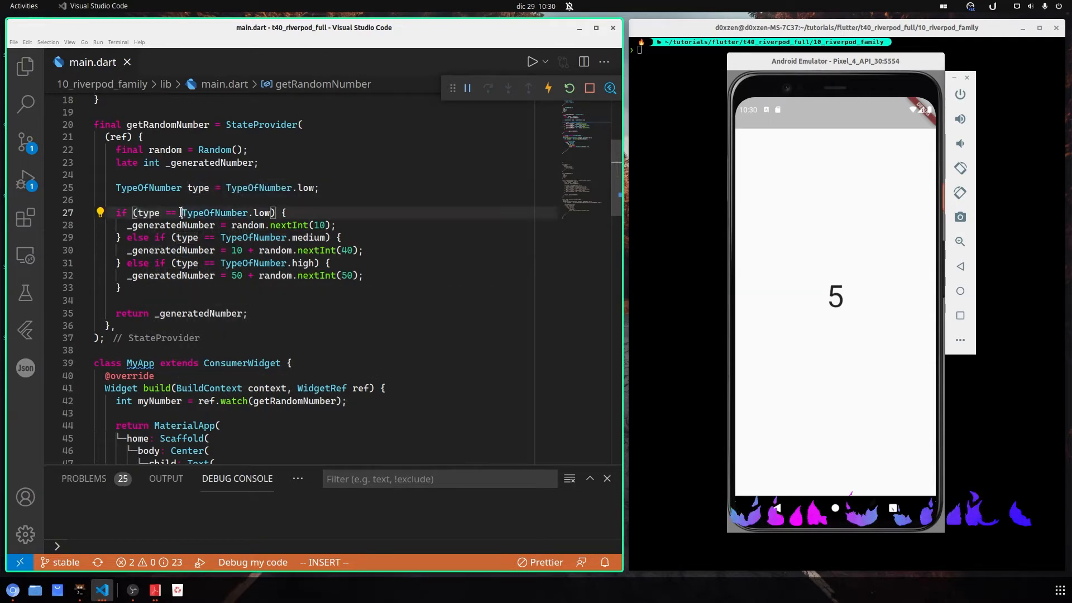
double_click(216, 212)
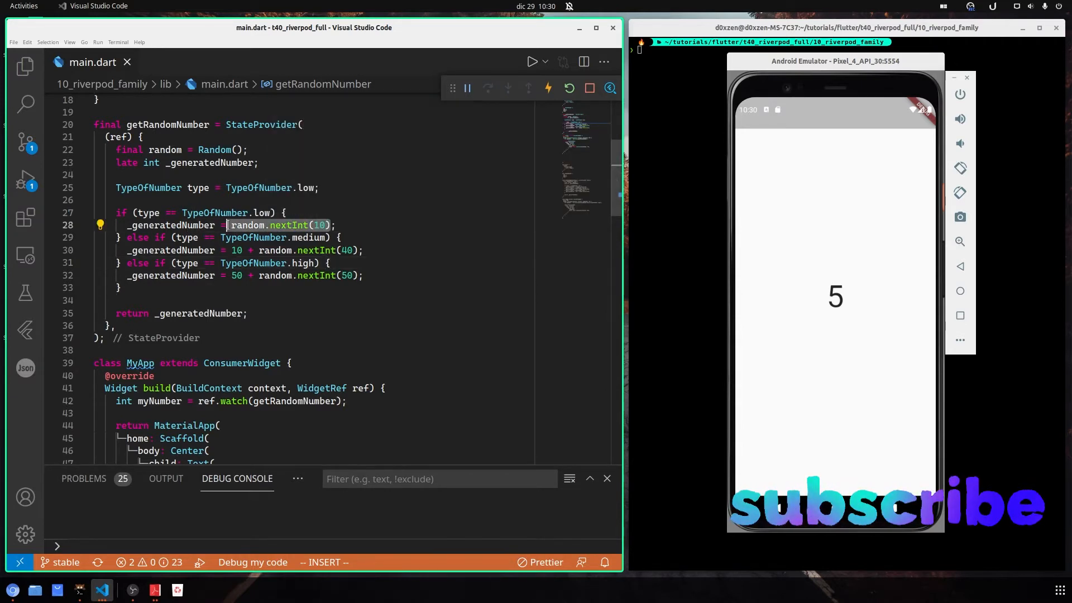
click(370, 225)
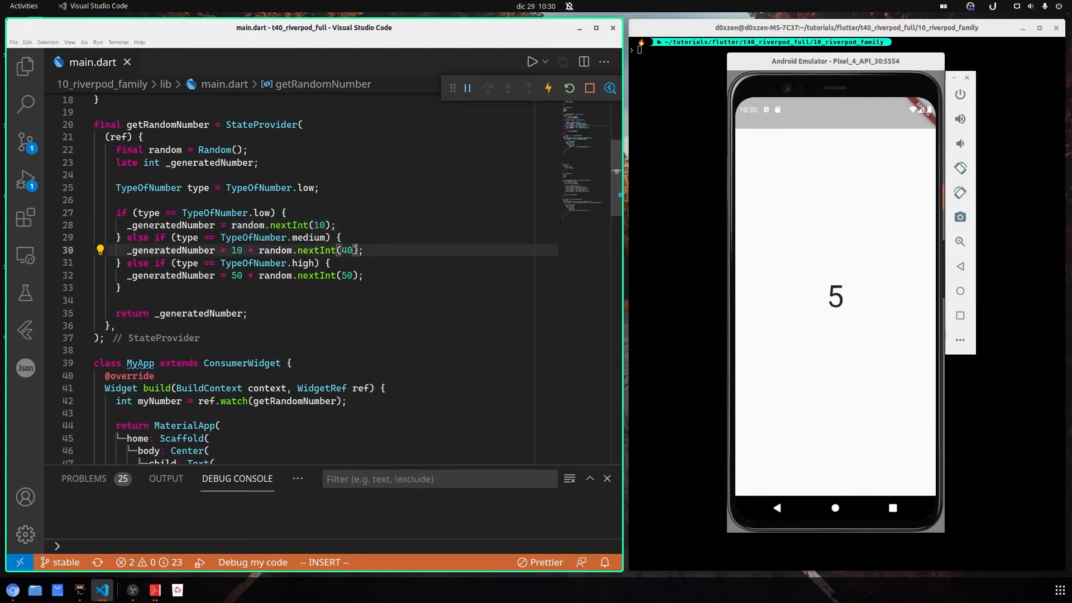
double_click(346, 250)
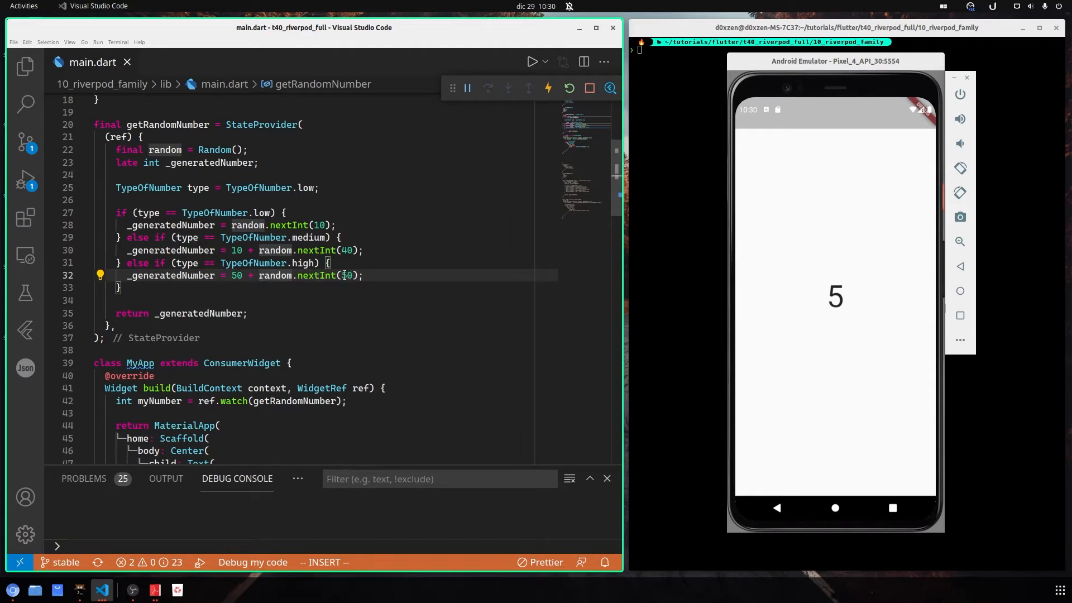
text(5)
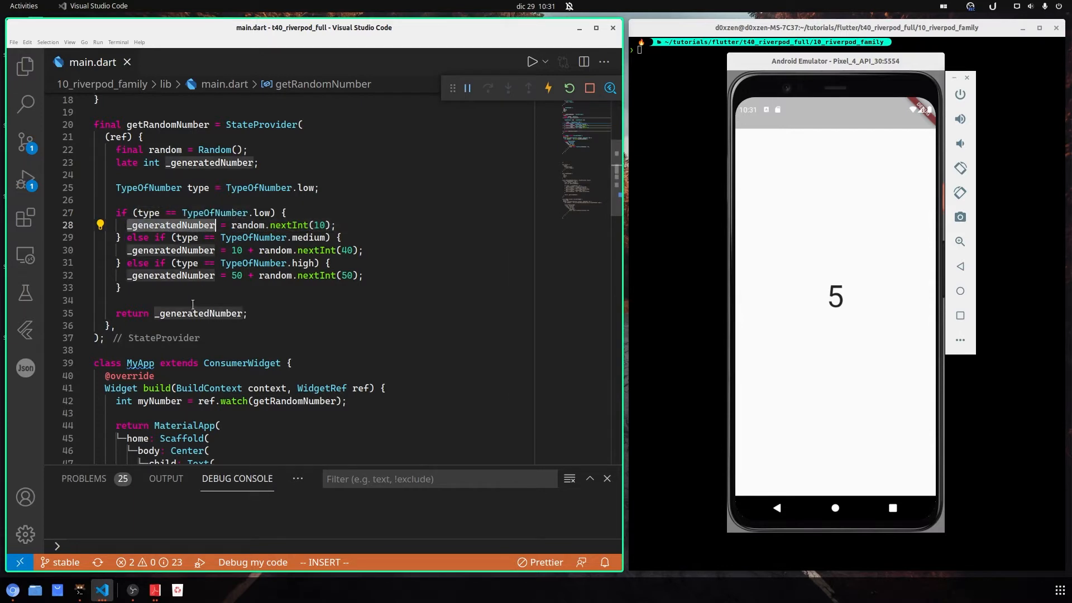
Scroll to the build method and hot-restart the app to get a new random number
scroll(down, 3)
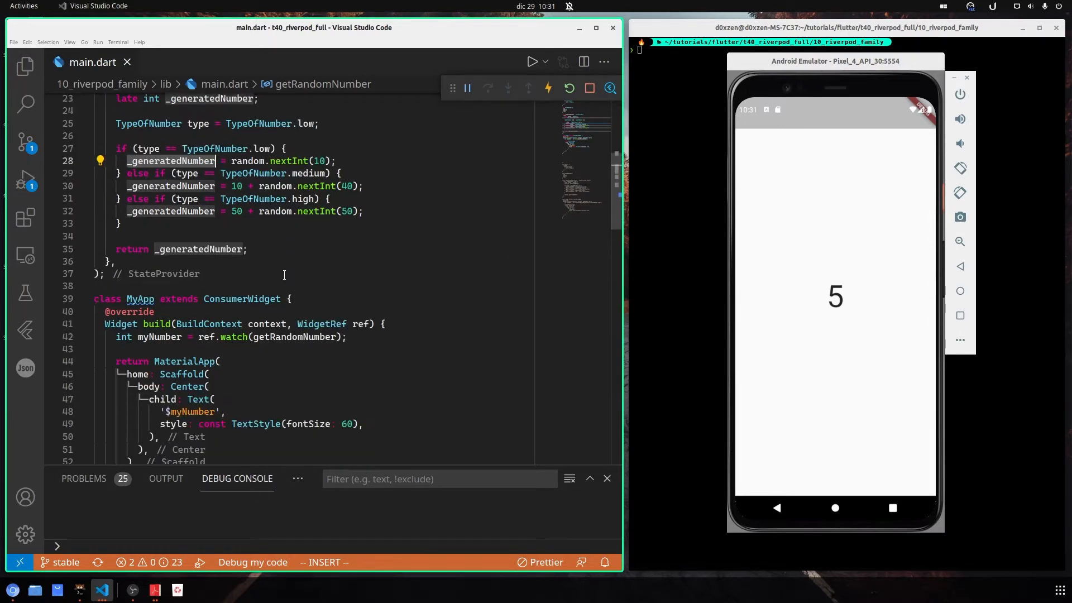
scroll(down, 3)
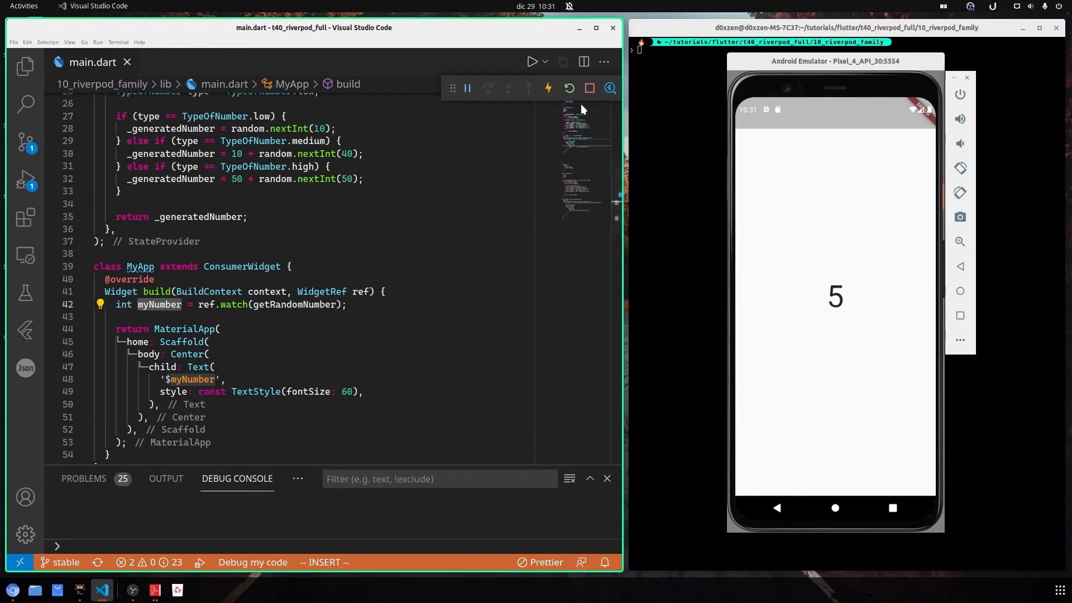
click(569, 87)
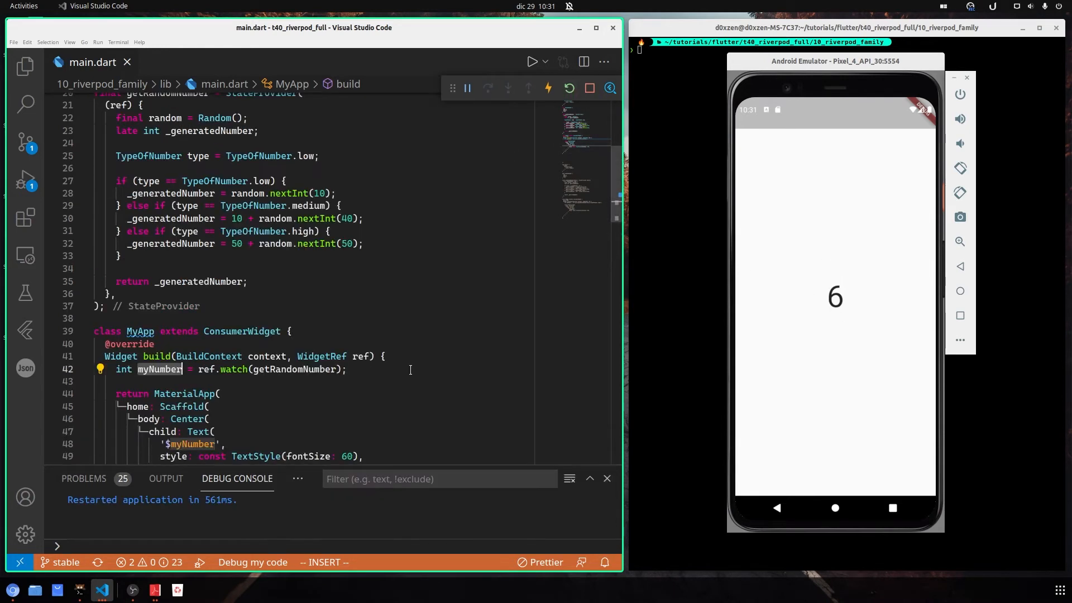
mouse_move(384, 376)
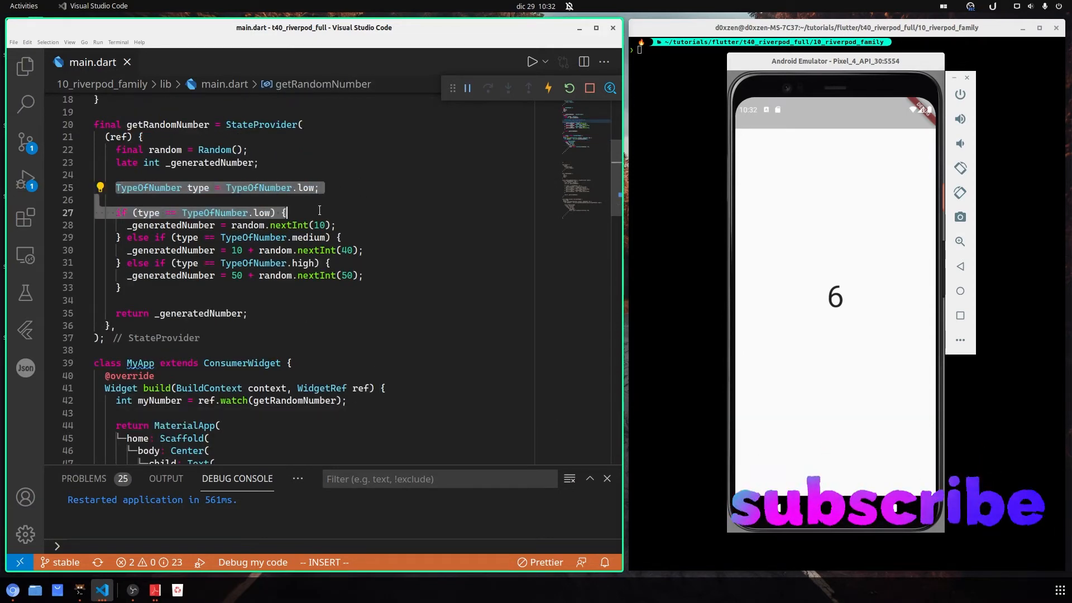
scroll(down, 3)
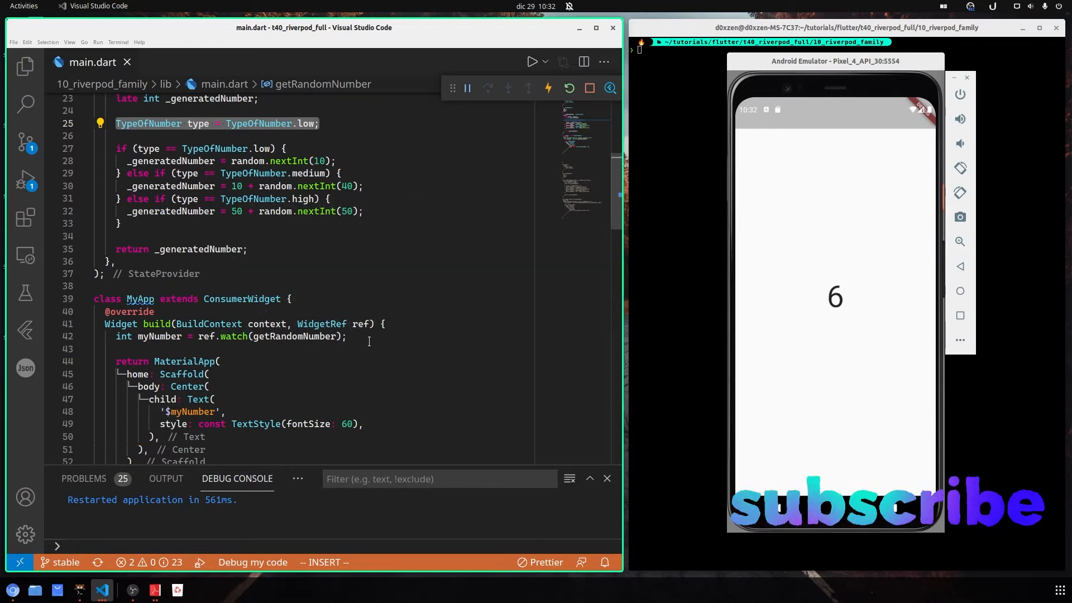
scroll(up, 3)
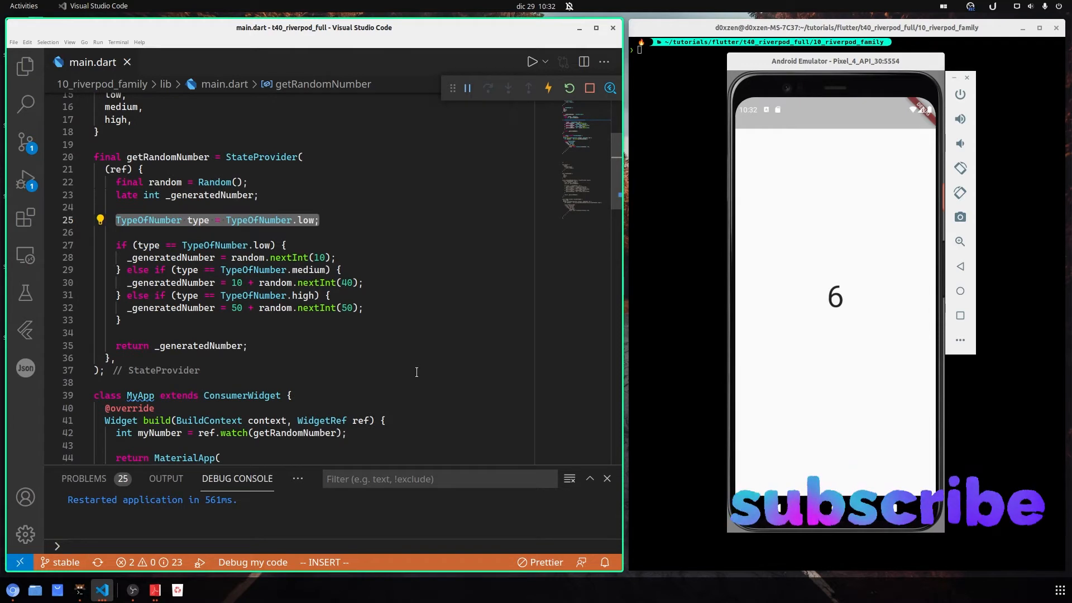
scroll(down, 3)
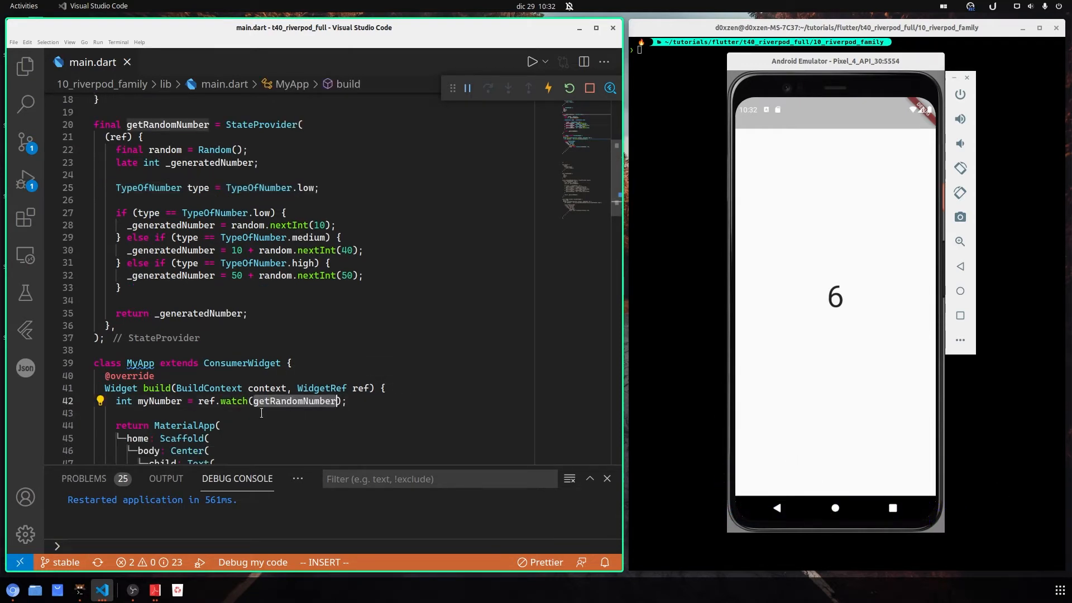
scroll(up, 3)
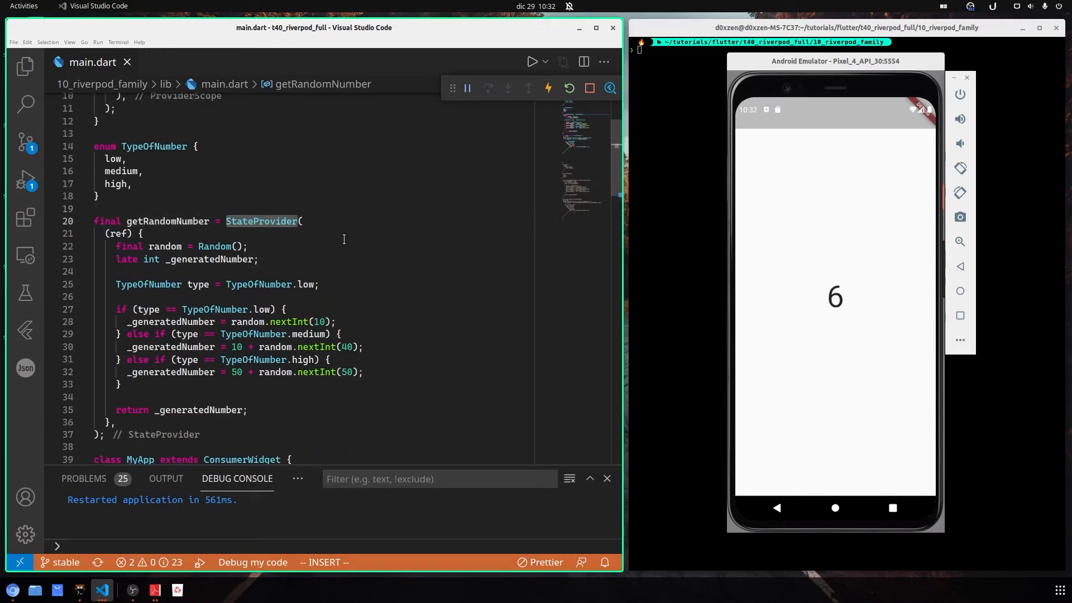
double_click(167, 221)
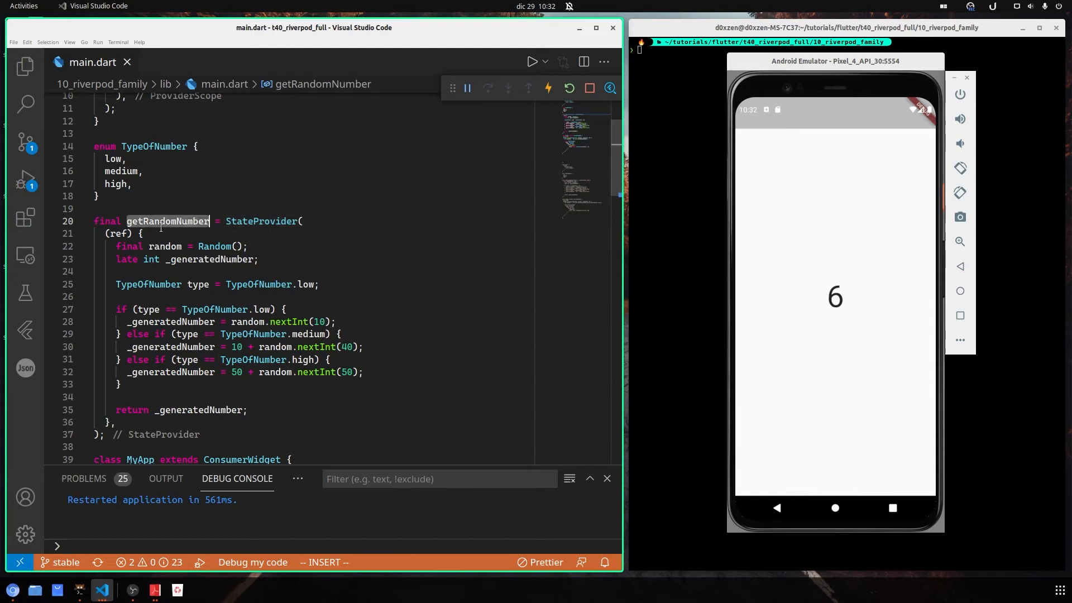
scroll(down, 3)
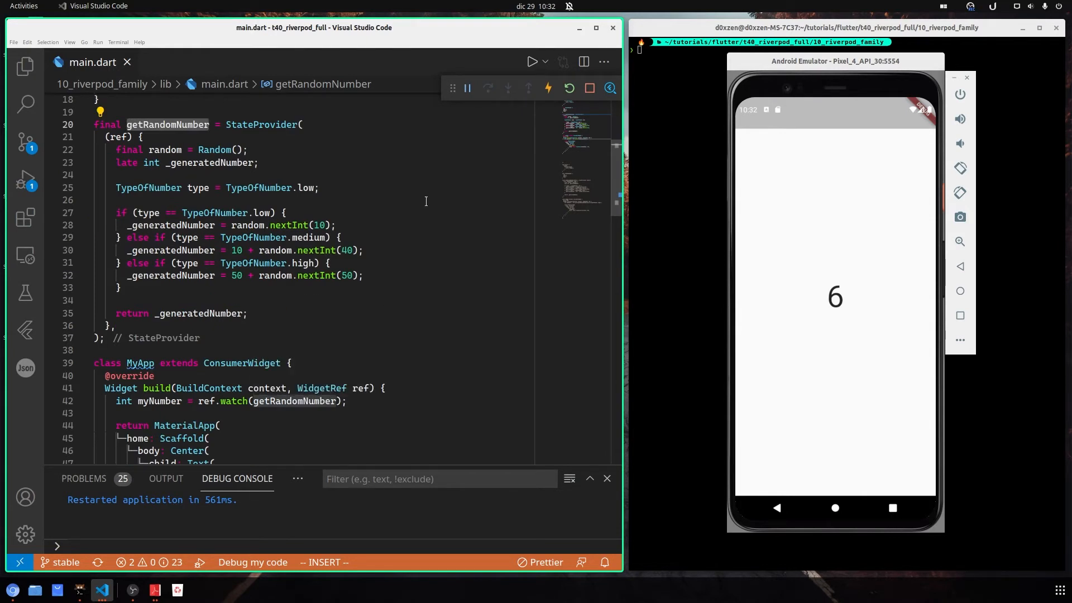
scroll(up, 3)
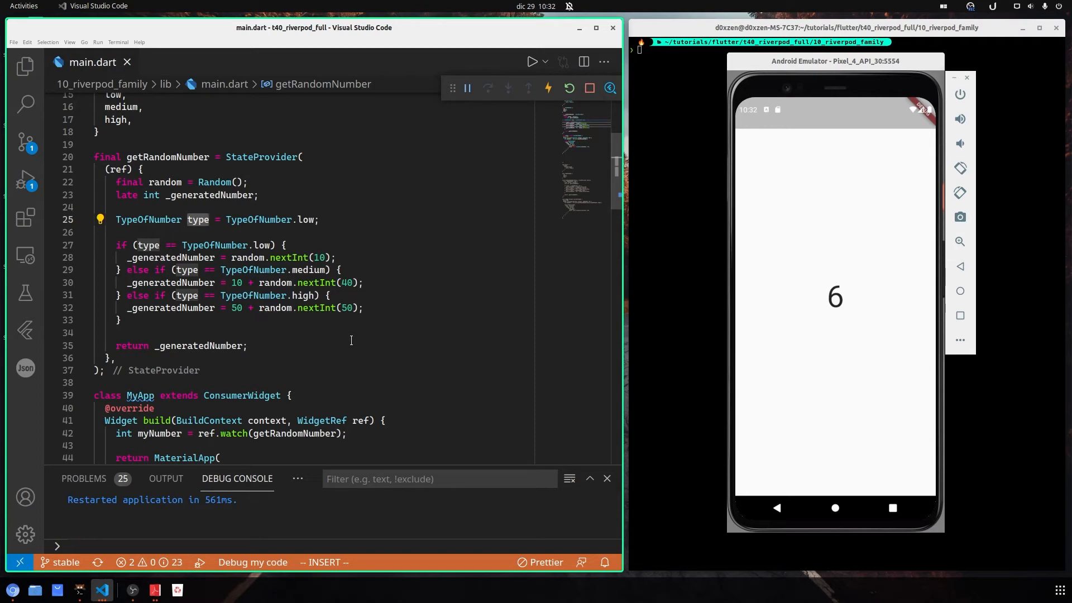
scroll(up, 3)
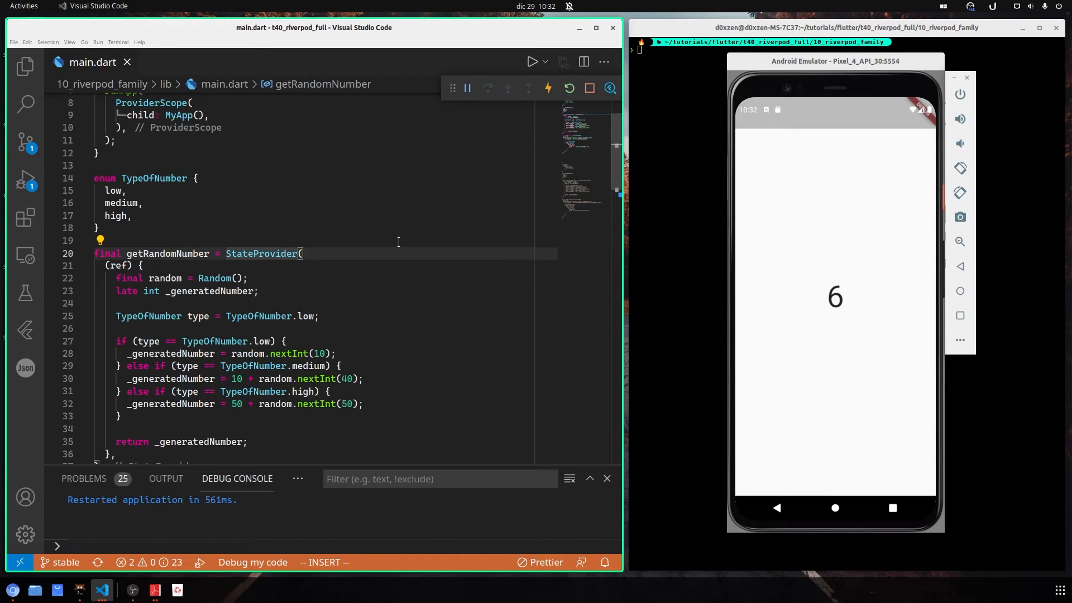
Make getRandomNumber a StateProvider.family with a TypeOfNumber type parameter, removing the hard-coded low type line
text(.family)
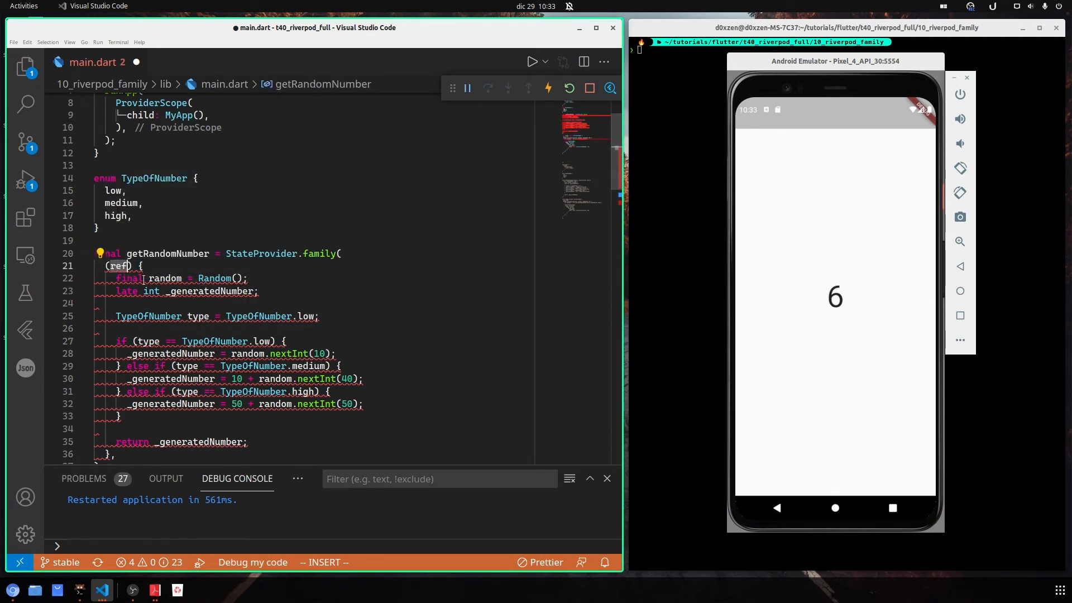
text(,)
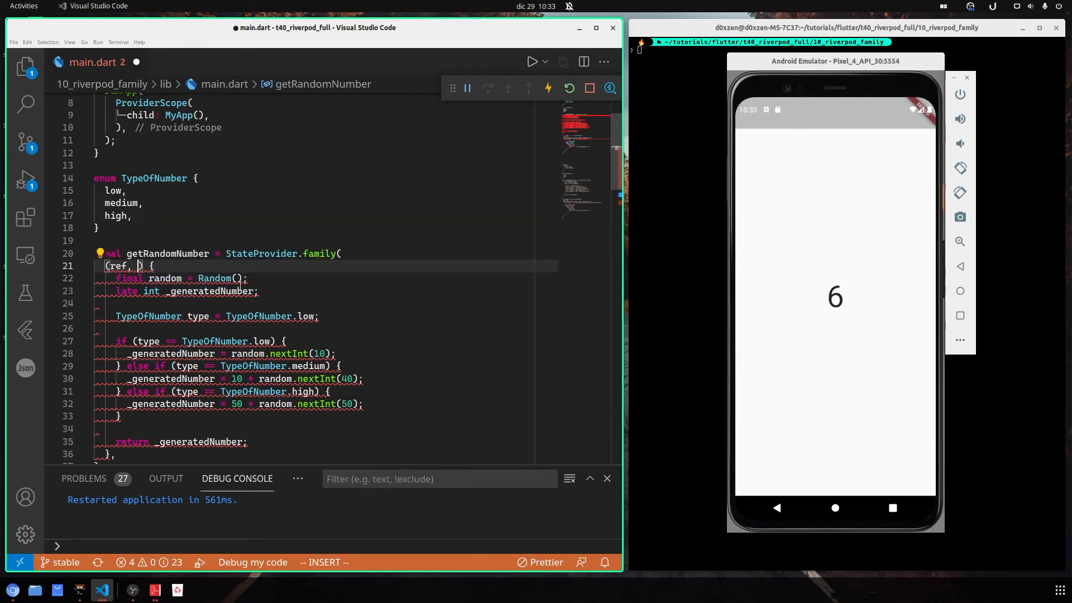
mouse_move(135, 266)
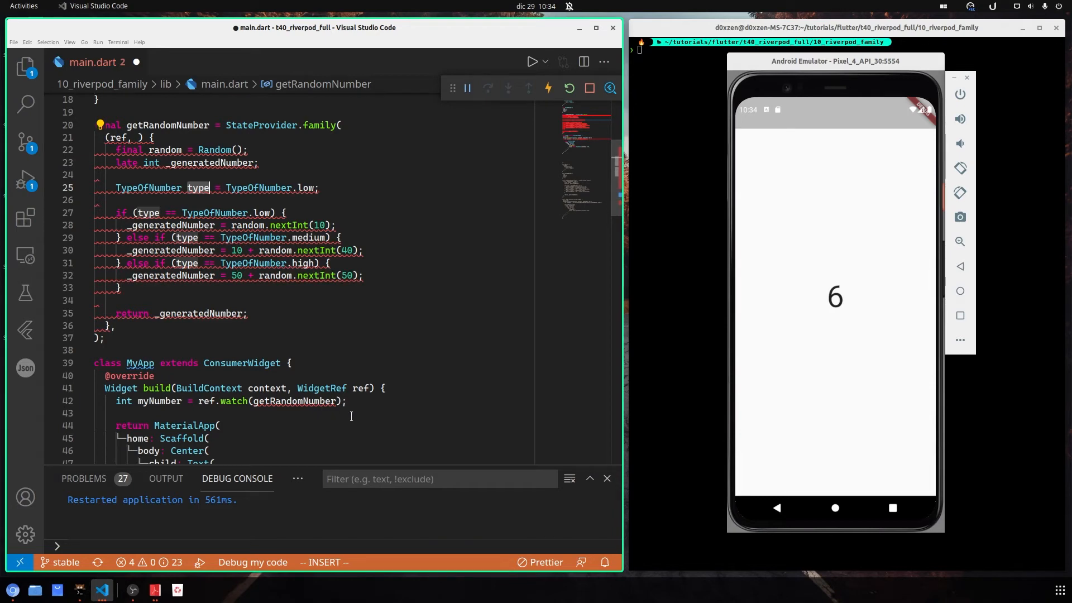
scroll(up, 3)
text(TypeOfNumber type)
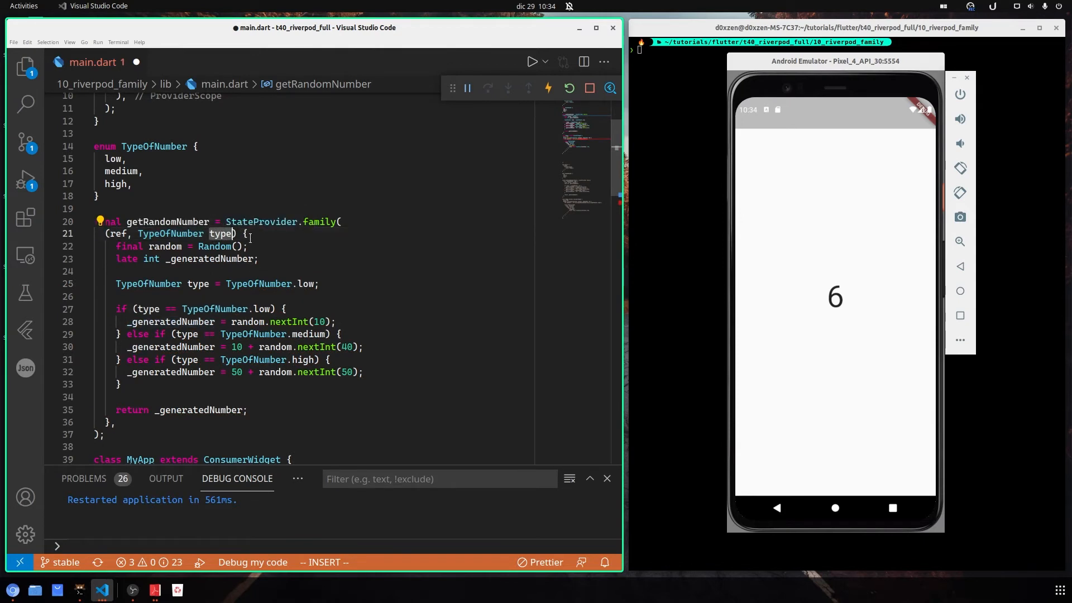
mouse_move(170, 233)
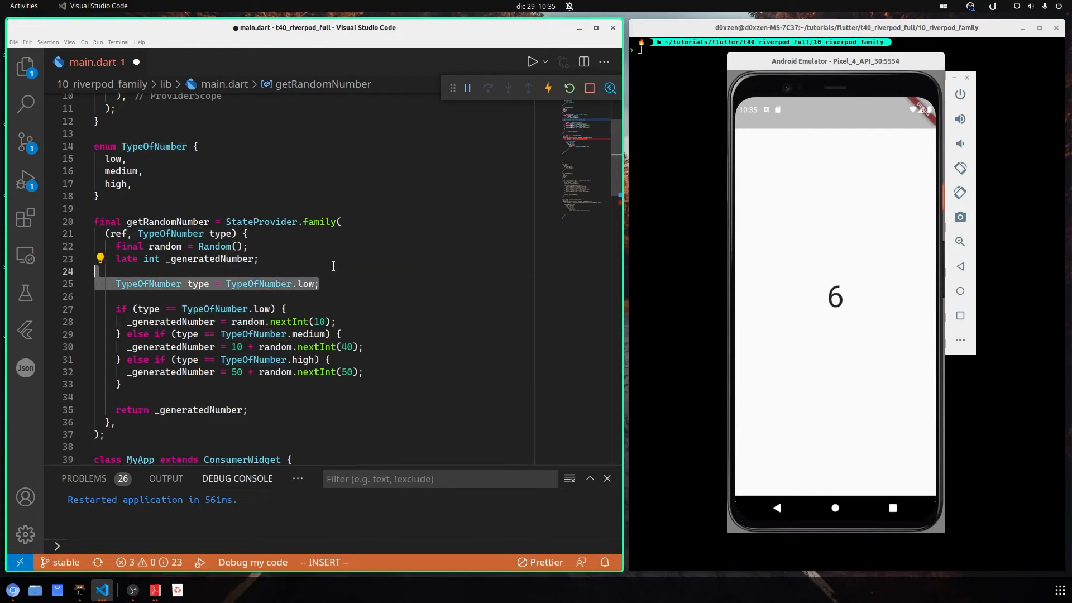
key(Delete)
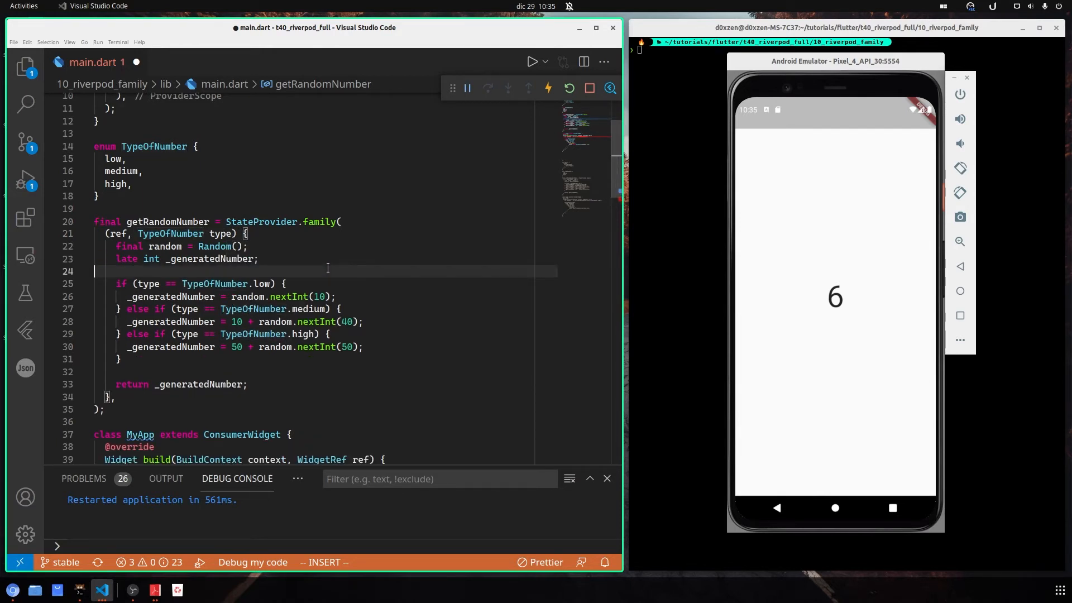
Locate getRandomNumber inside the ref.watch call in the build method
scroll(down, 3)
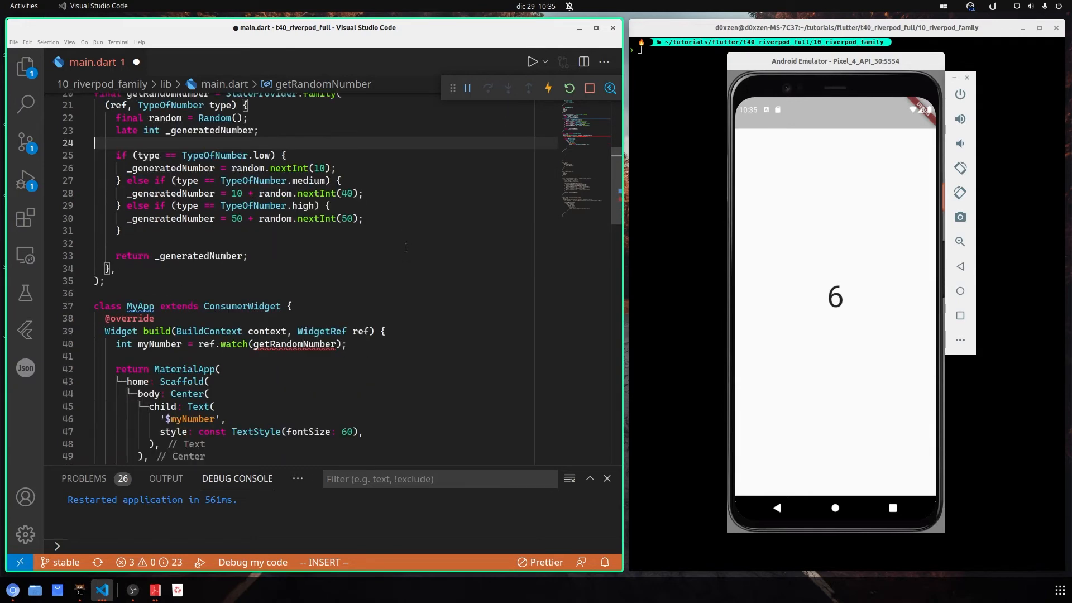
click(325, 344)
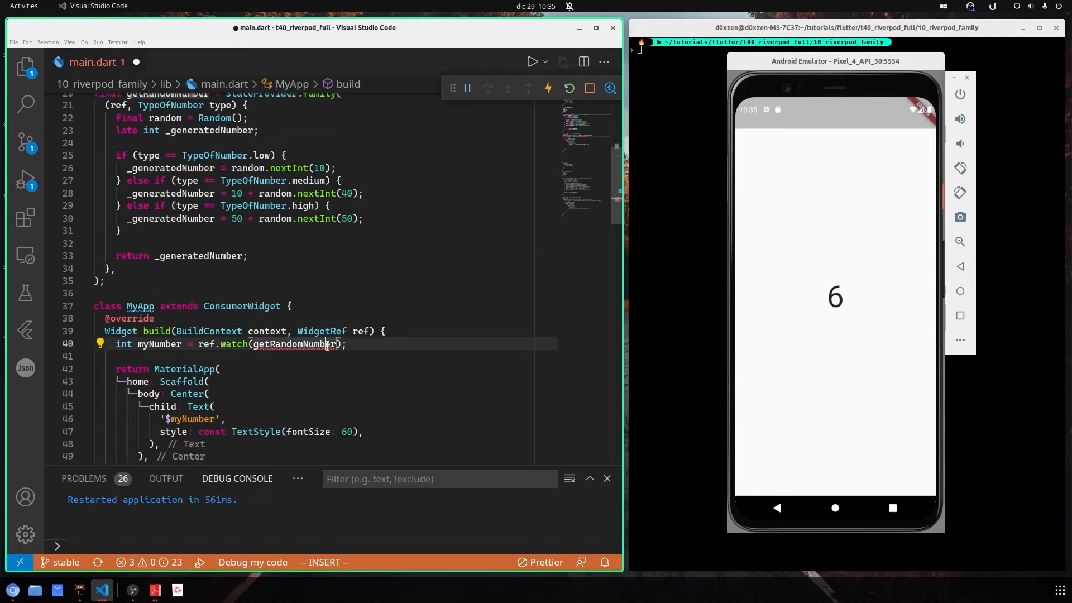
scroll(up, 3)
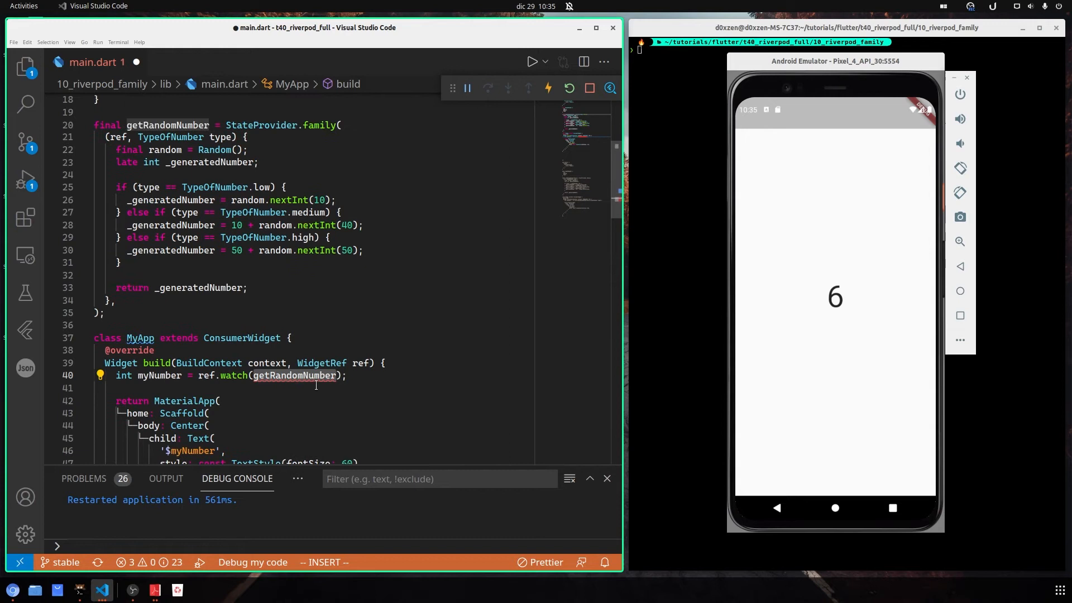
scroll(up, 3)
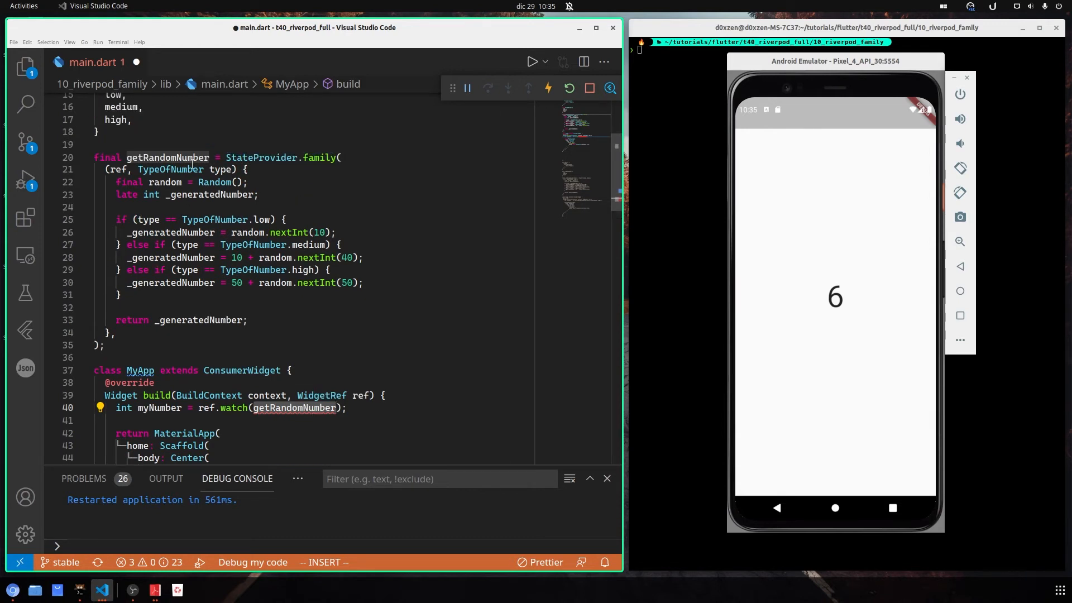
mouse_move(168, 158)
text(Fa)
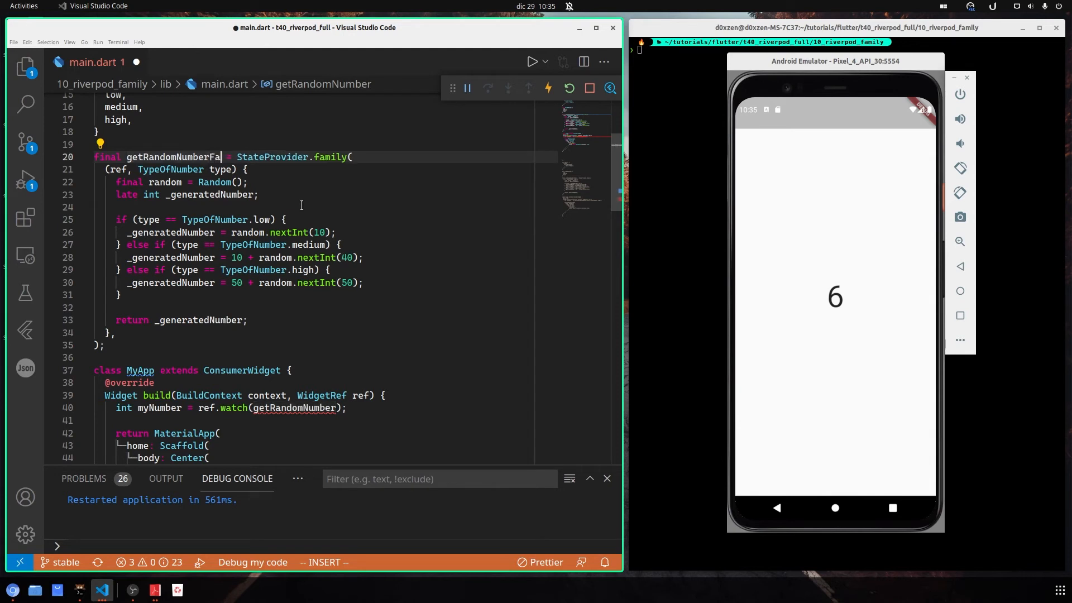
Rename the provider to familyOfgetRandomNumber throughout the file
text(mily)
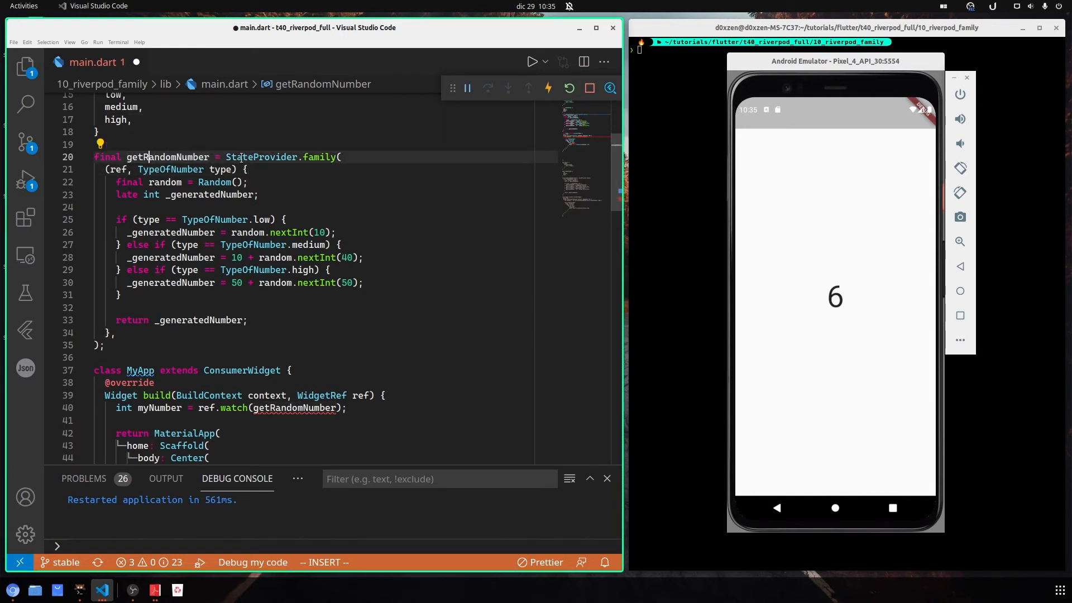
text(familyOf)
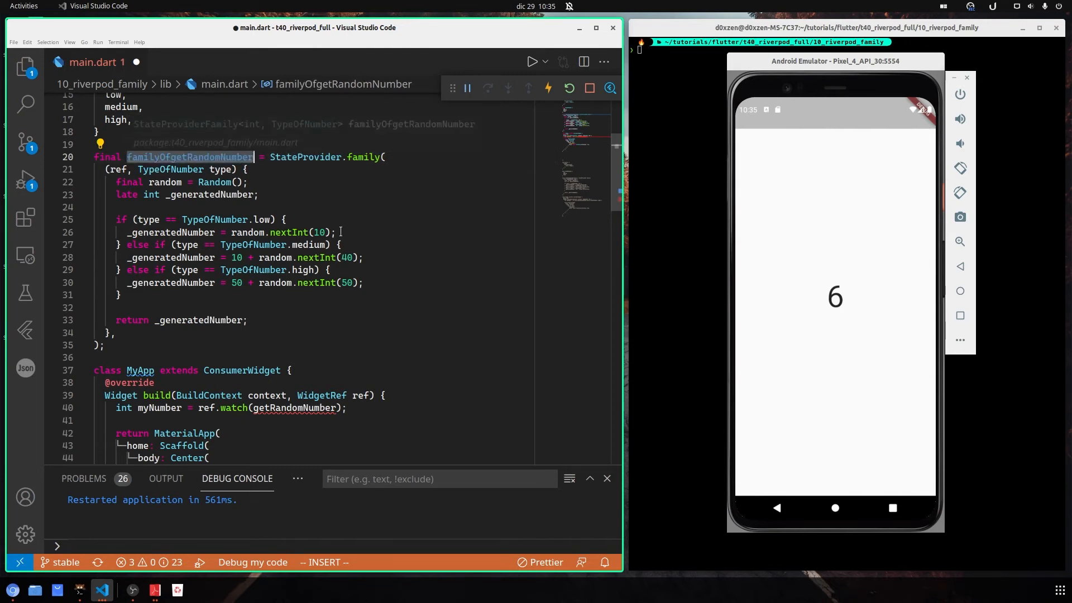
click(297, 408)
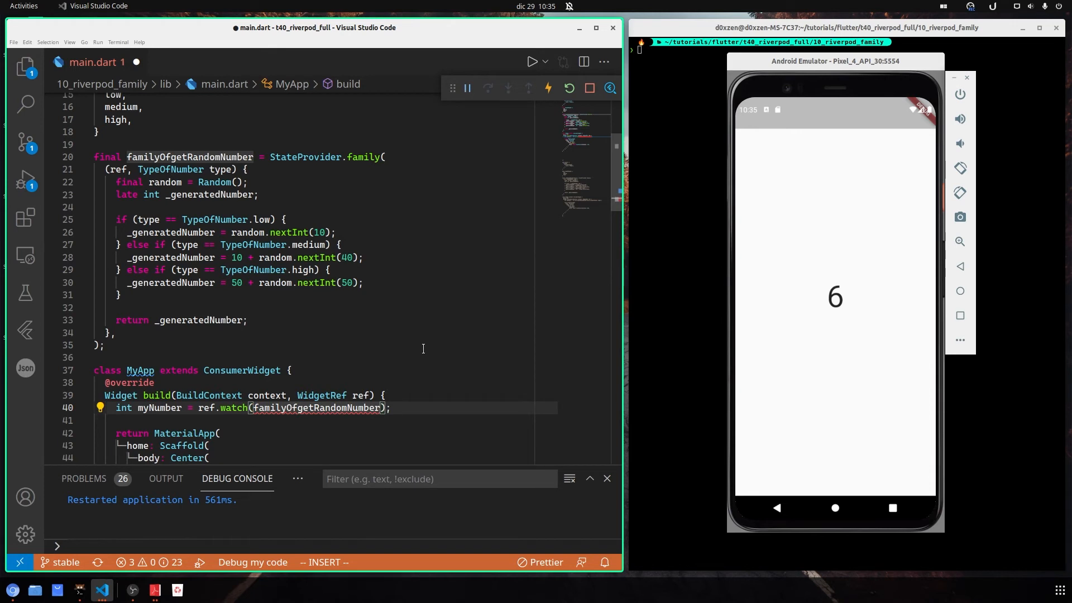
Start passing an argument to familyOfgetRandomNumber in the ref.watch call
click(118, 169)
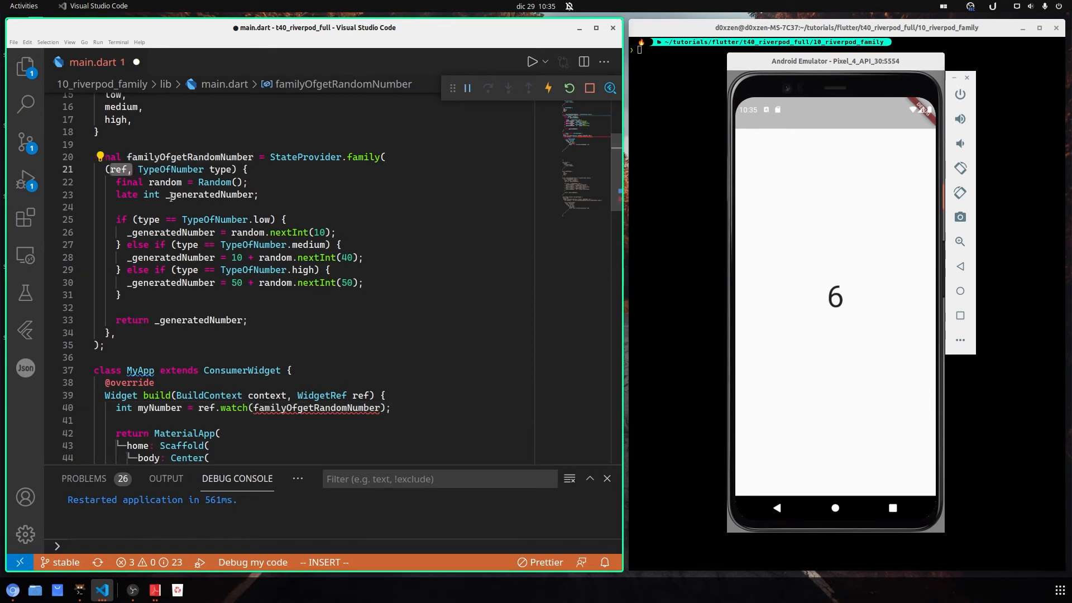
double_click(223, 168)
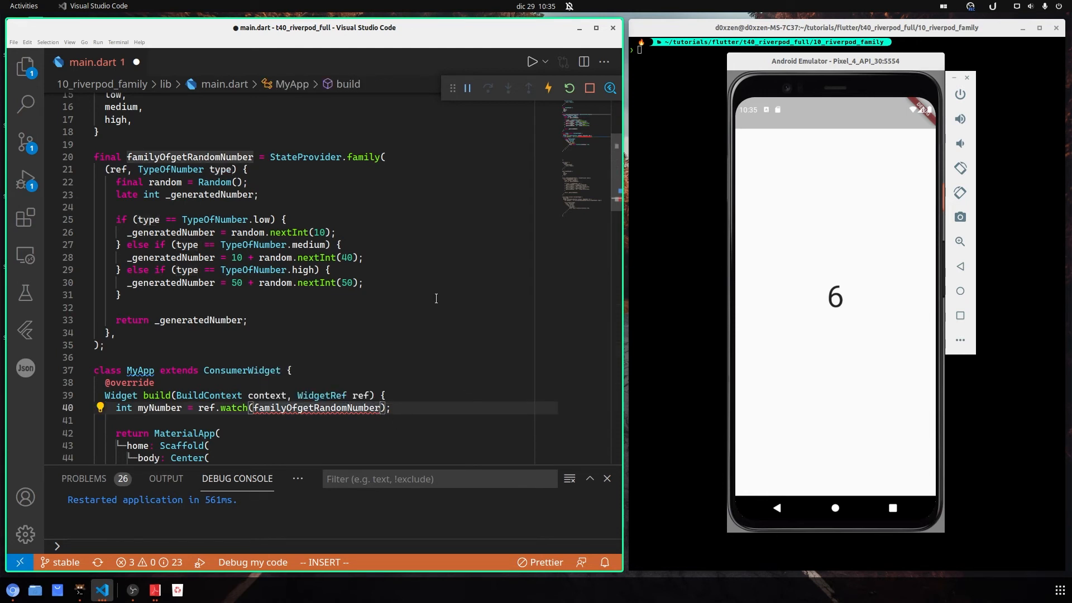
text(()
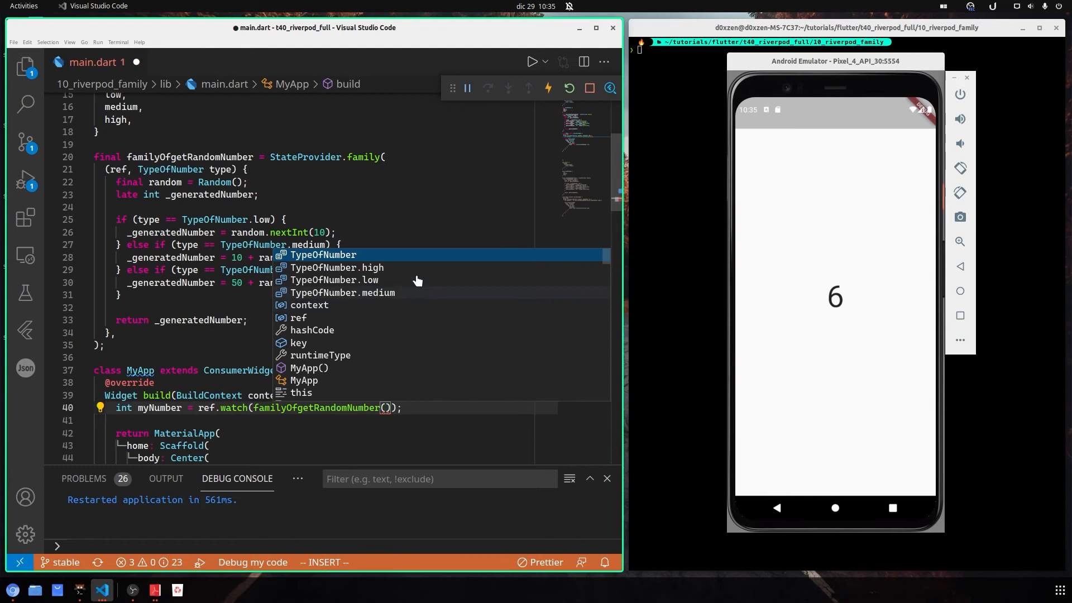
mouse_move(413, 316)
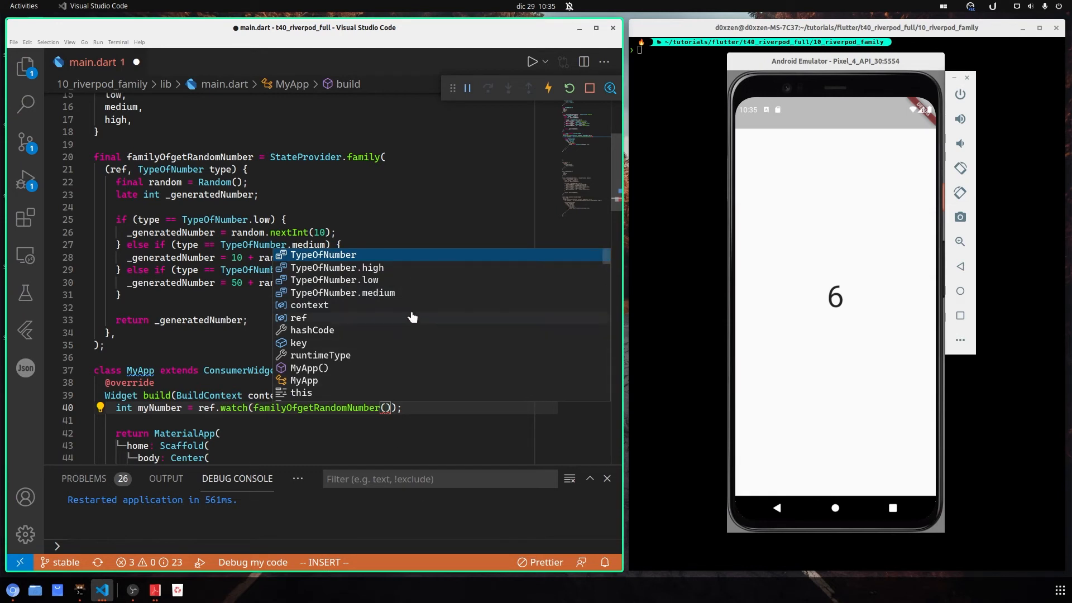
mouse_move(393, 276)
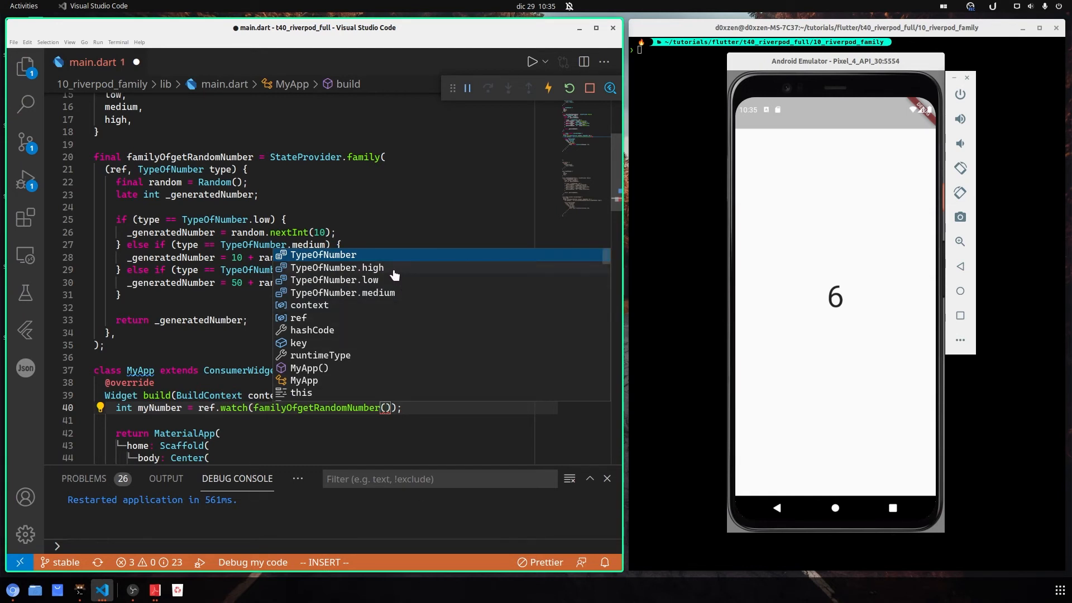
Pass TypeOfNumber.high as the familyOfgetRandomNumber argument in ref.watch
click(336, 267)
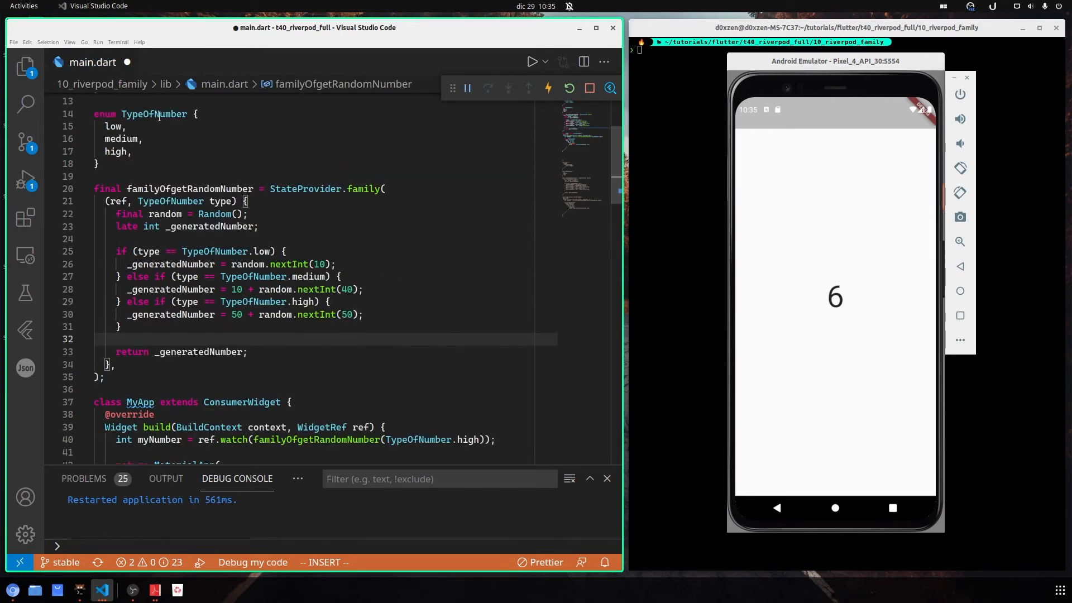
scroll(down, 3)
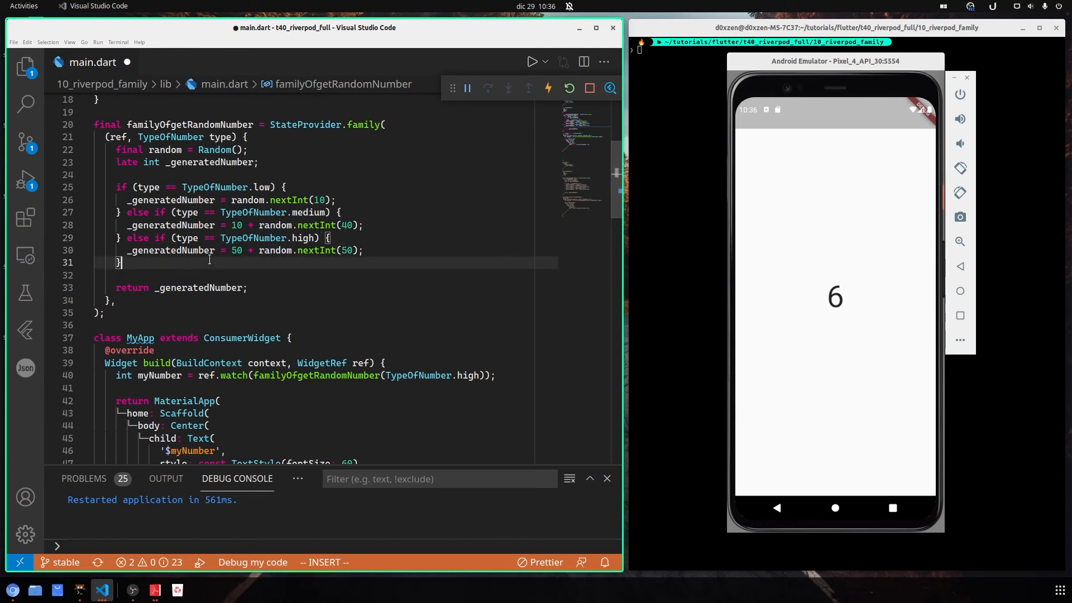
Save main.dart and hot-reload so the emulator shows a number above 50
click(151, 238)
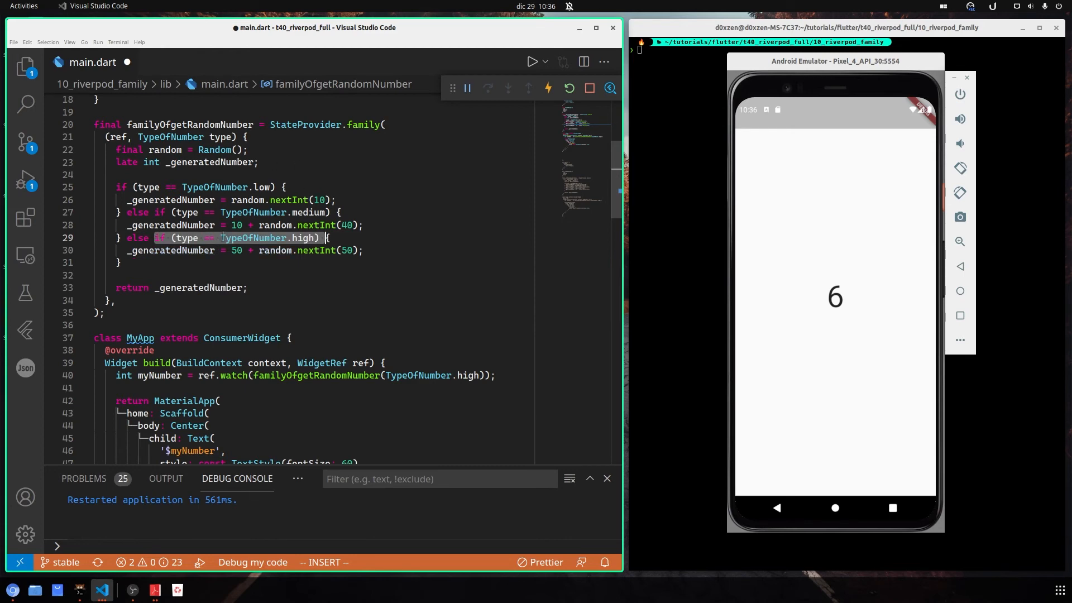
click(362, 275)
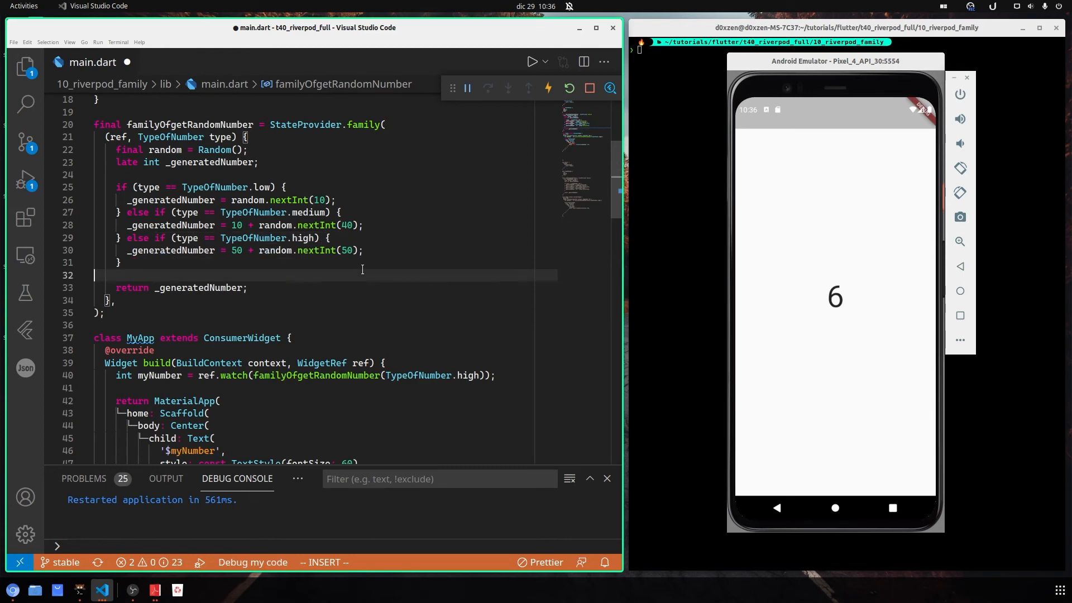
key(ctrl+s)
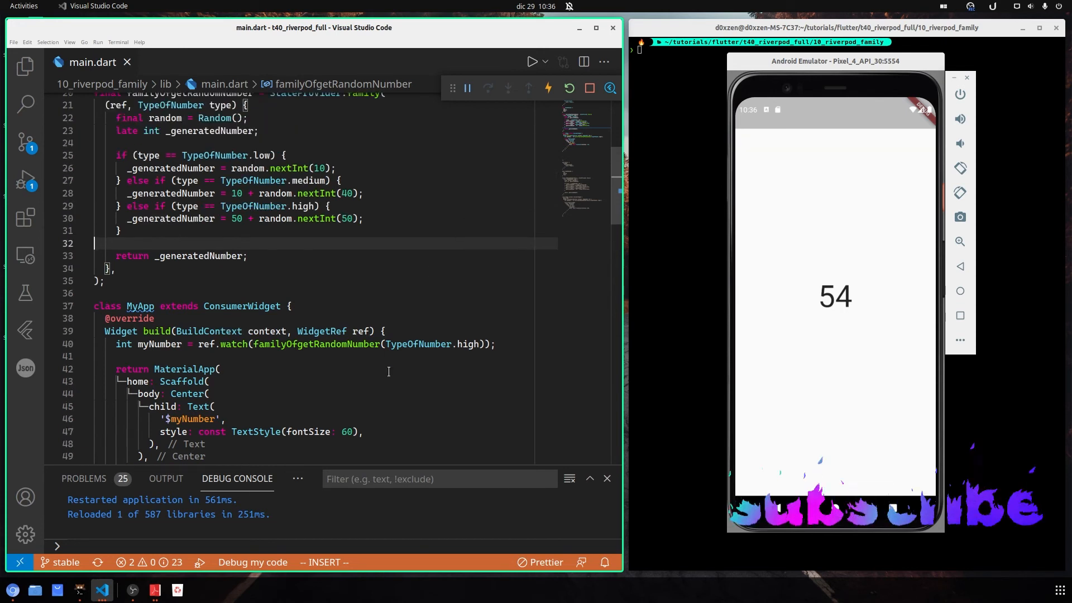
mouse_move(424, 344)
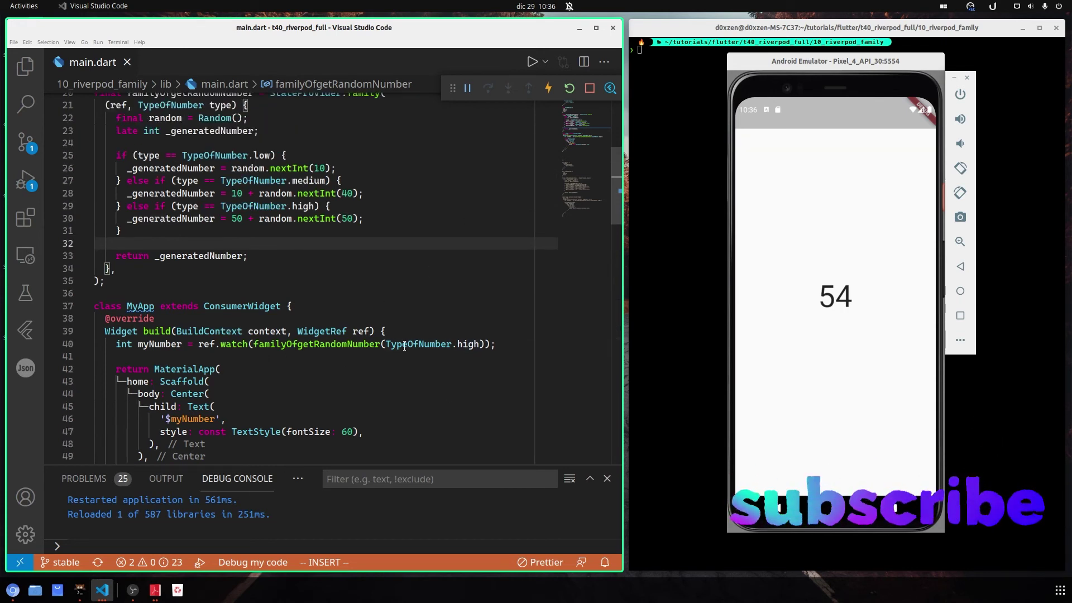
click(570, 87)
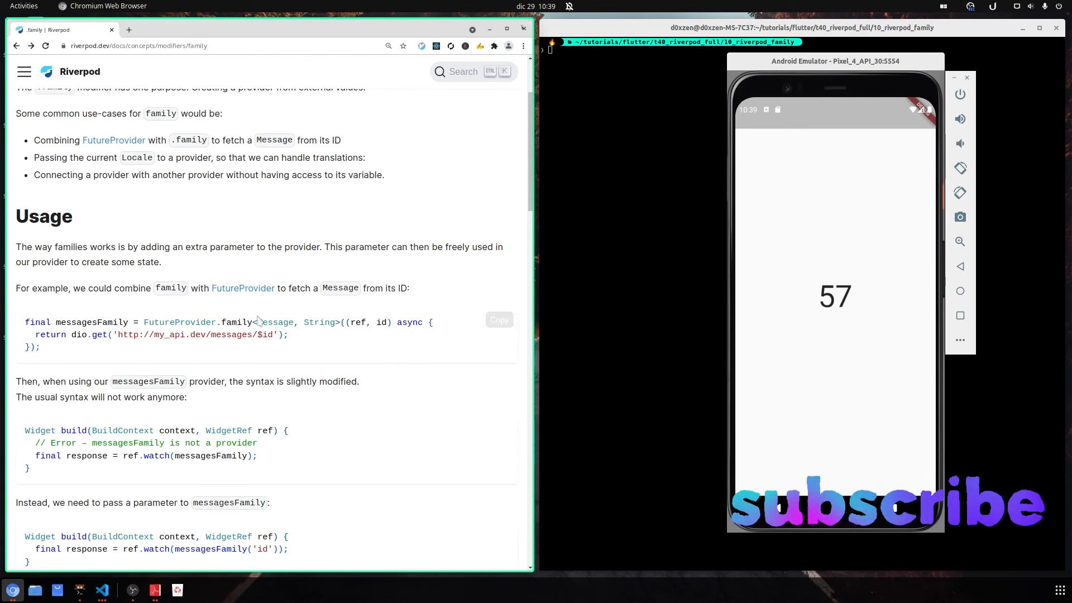
Scroll the Riverpod .family docs to the Usage section with the messagesFamily example
scroll(down, 3)
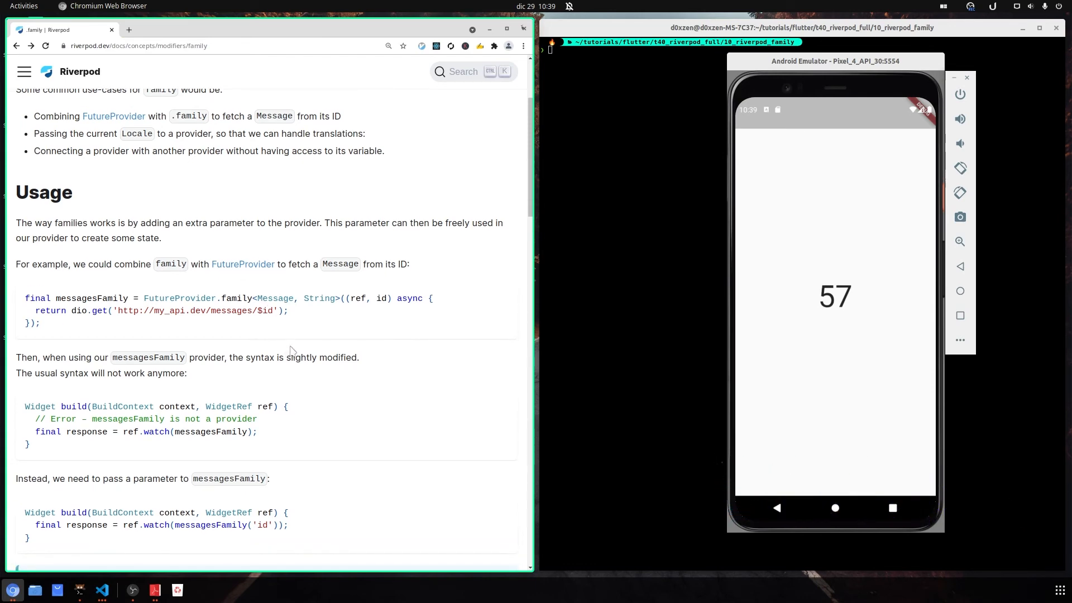
scroll(up, 3)
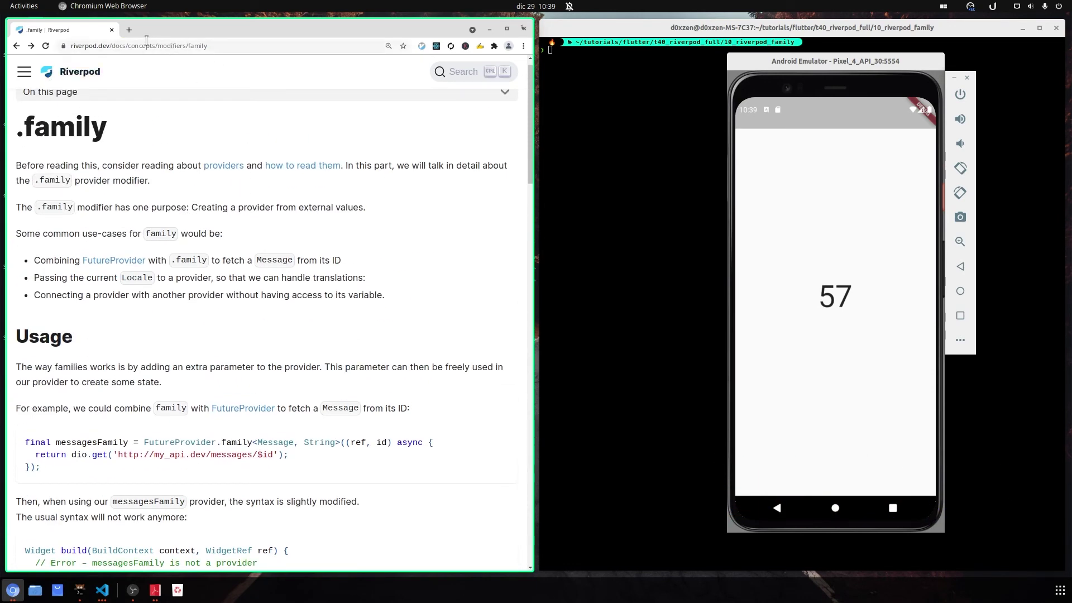
mouse_move(230, 315)
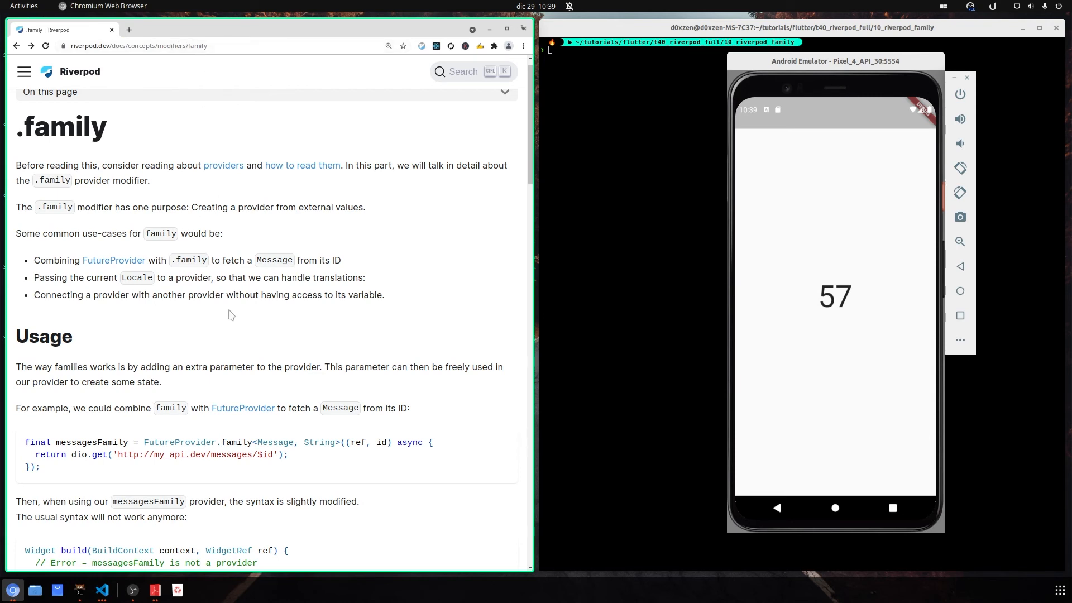
scroll(down, 3)
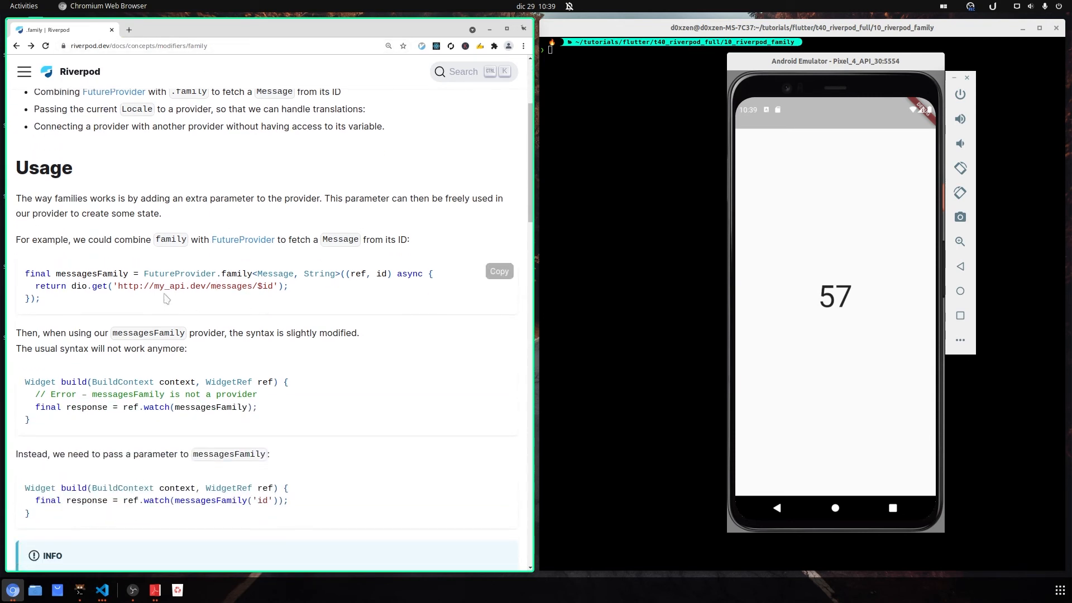
mouse_move(188, 274)
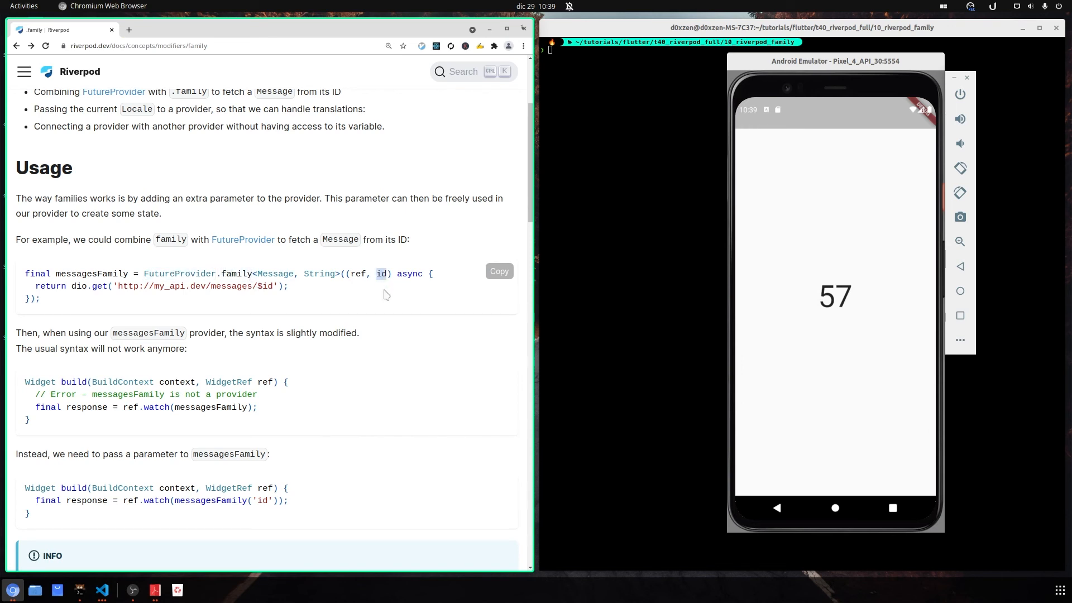
mouse_move(260, 299)
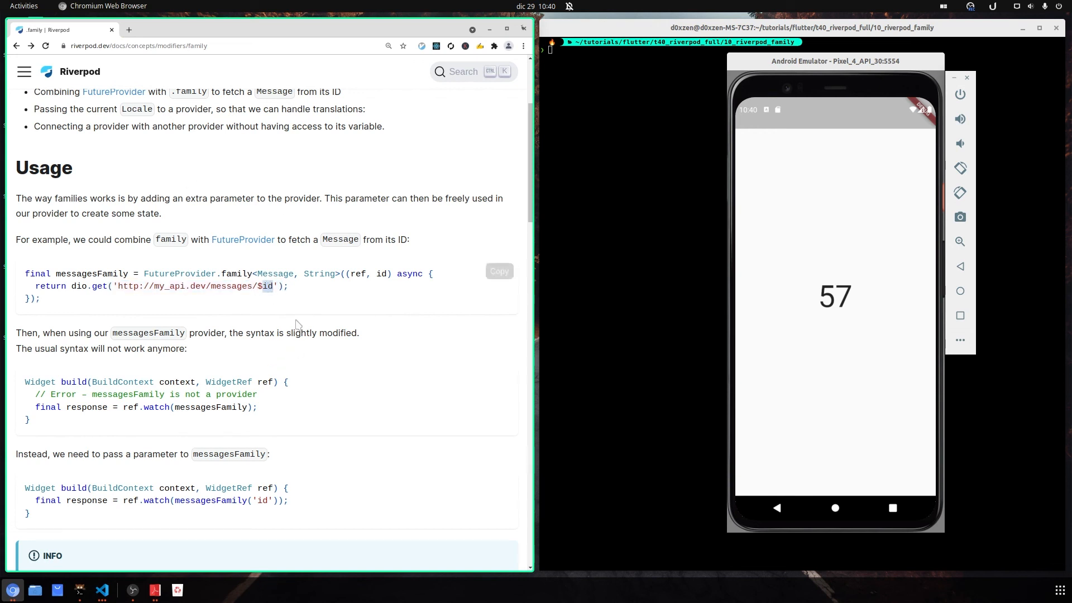
scroll(down, 3)
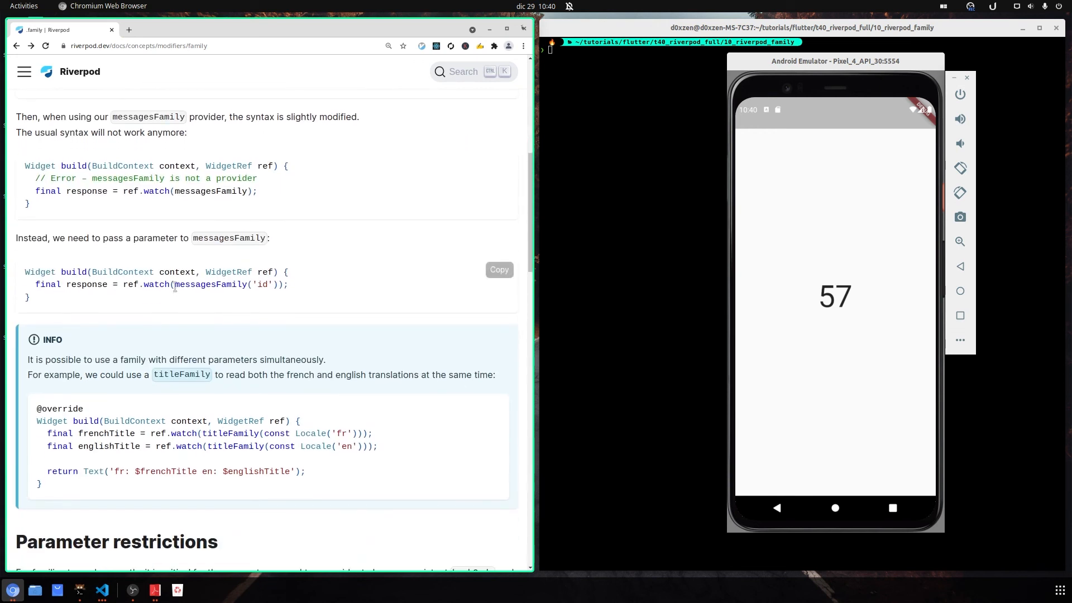
scroll(up, 3)
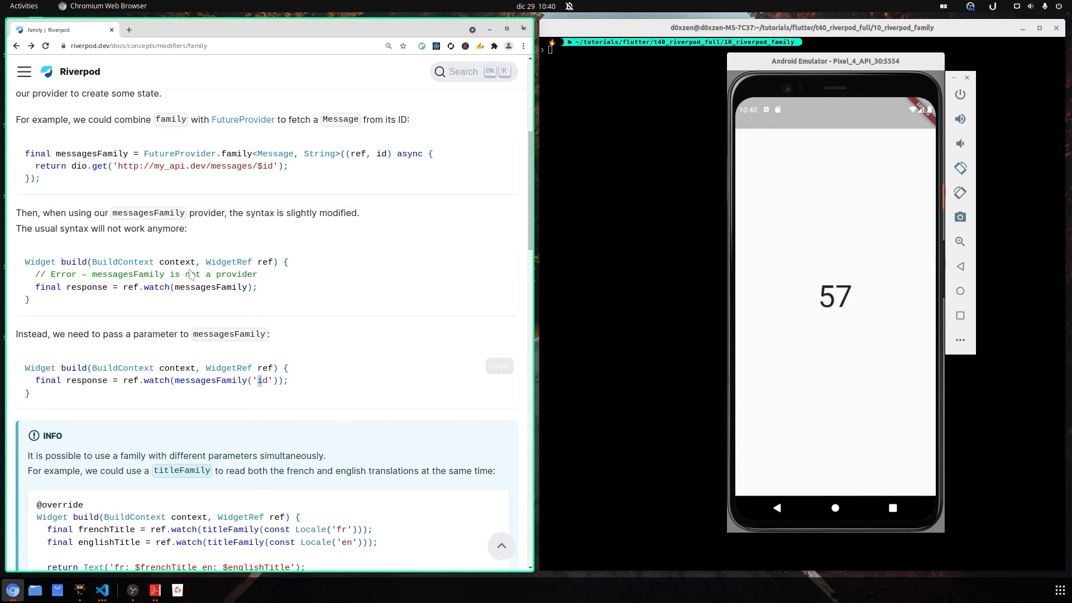
scroll(down, 3)
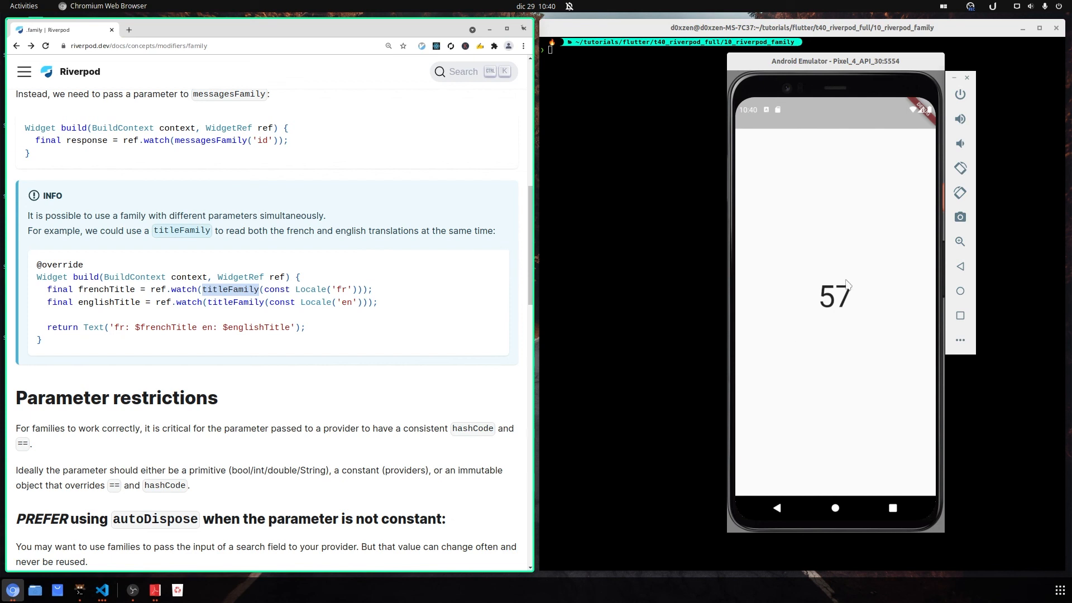
mouse_move(854, 298)
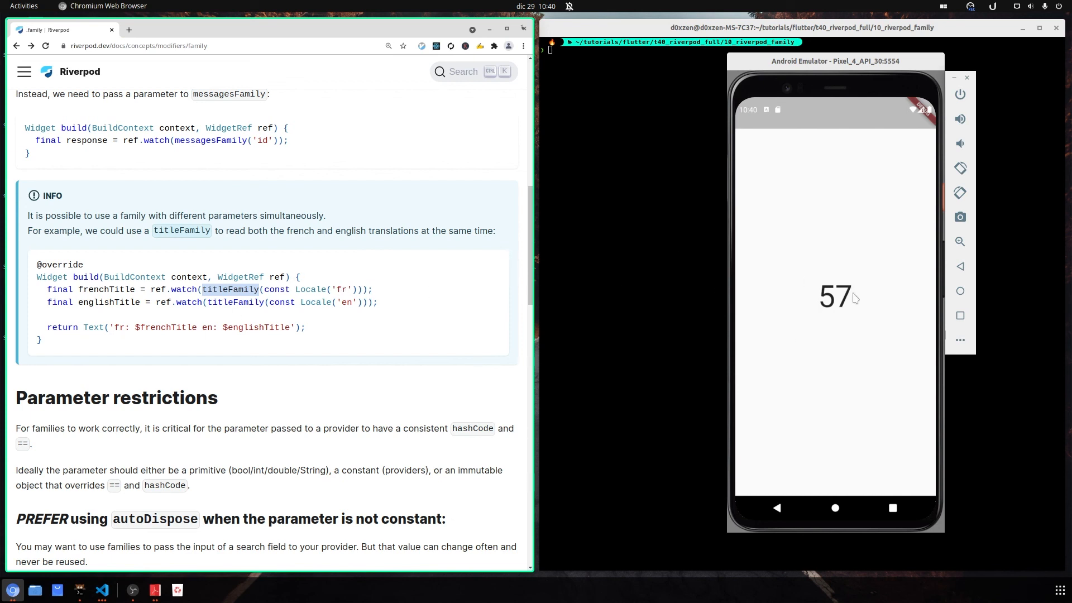
mouse_move(354, 301)
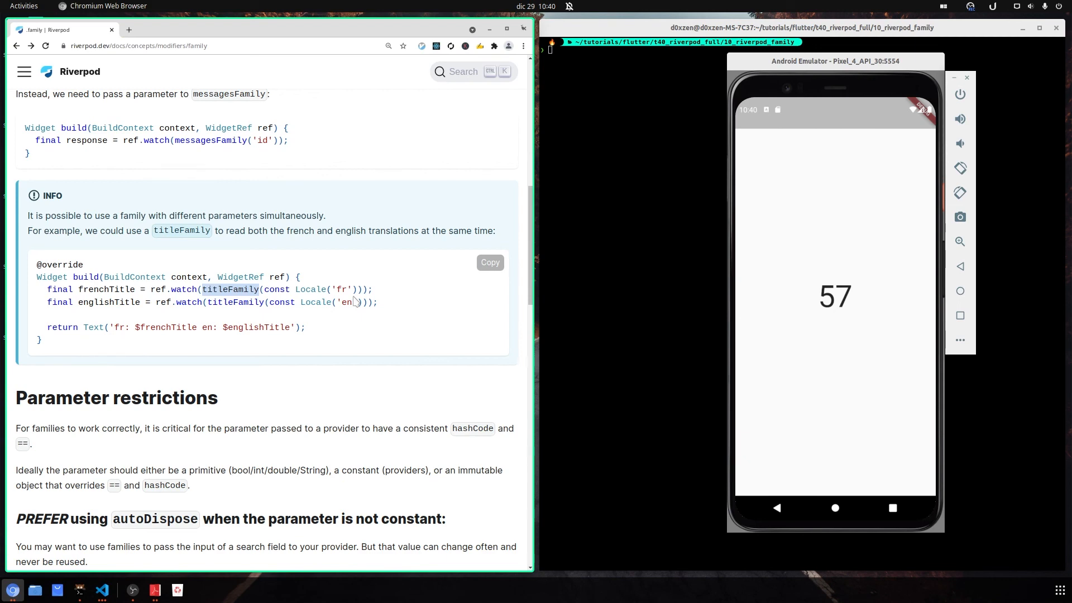
scroll(up, 3)
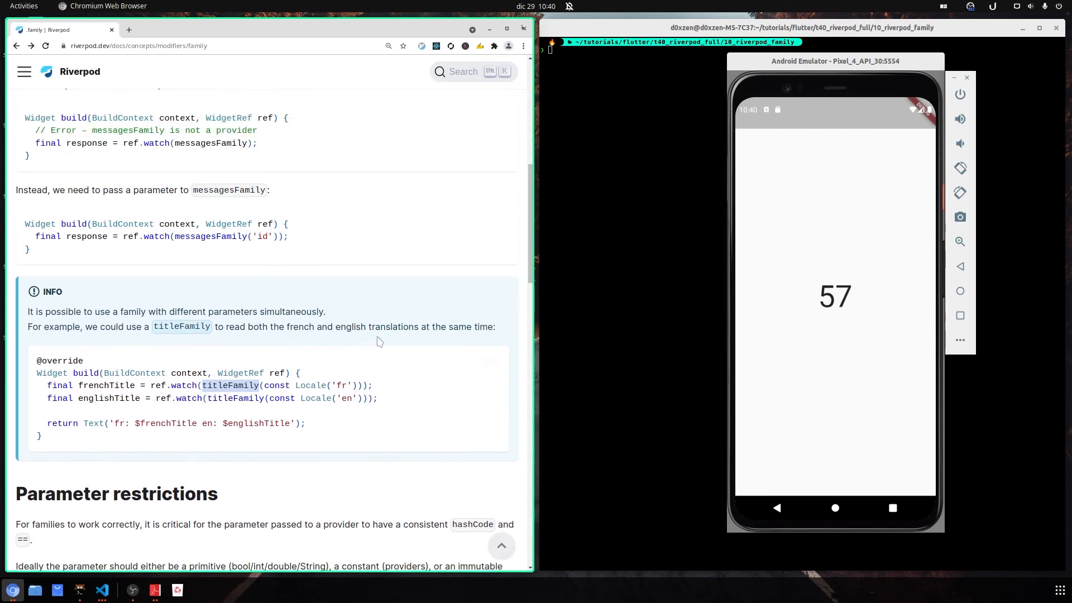